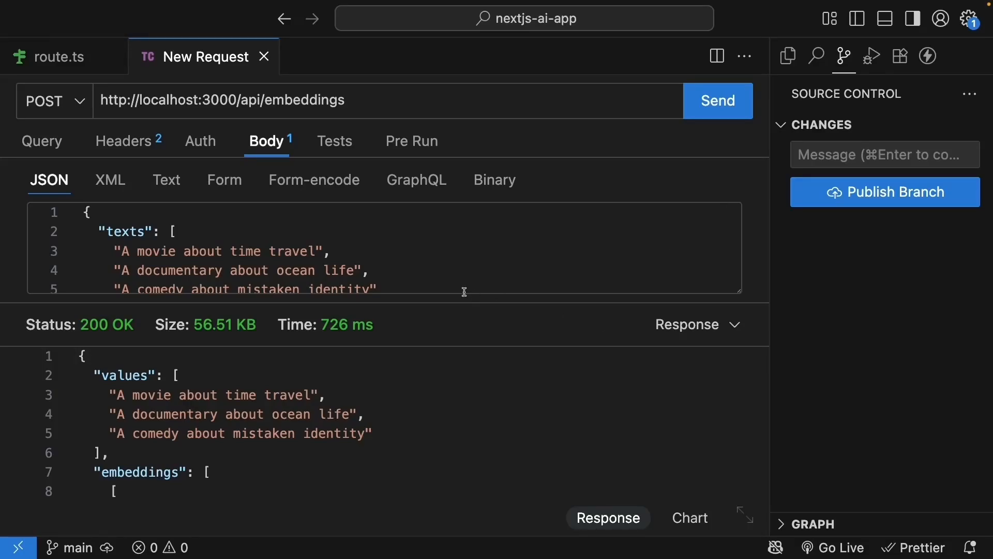
mouse_move(416, 394)
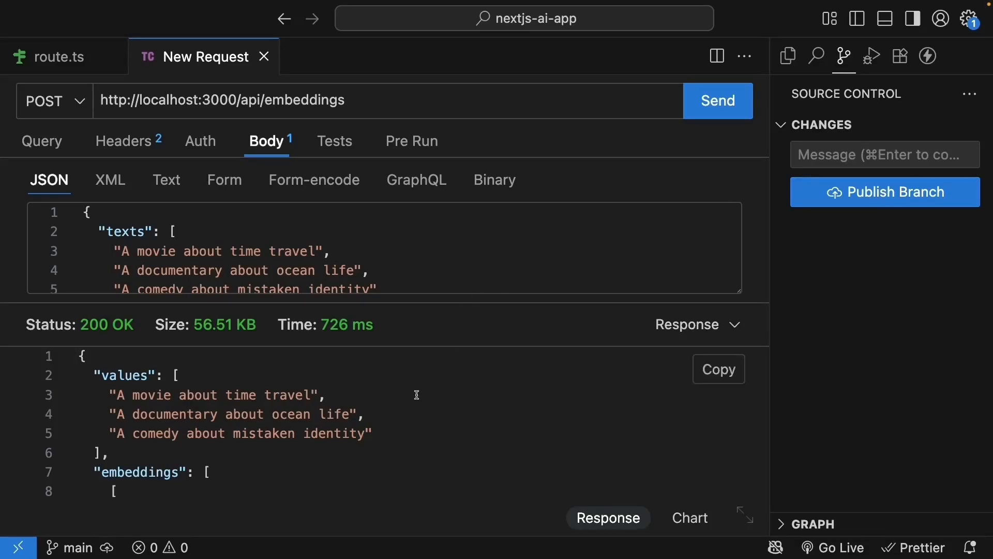
mouse_move(416, 393)
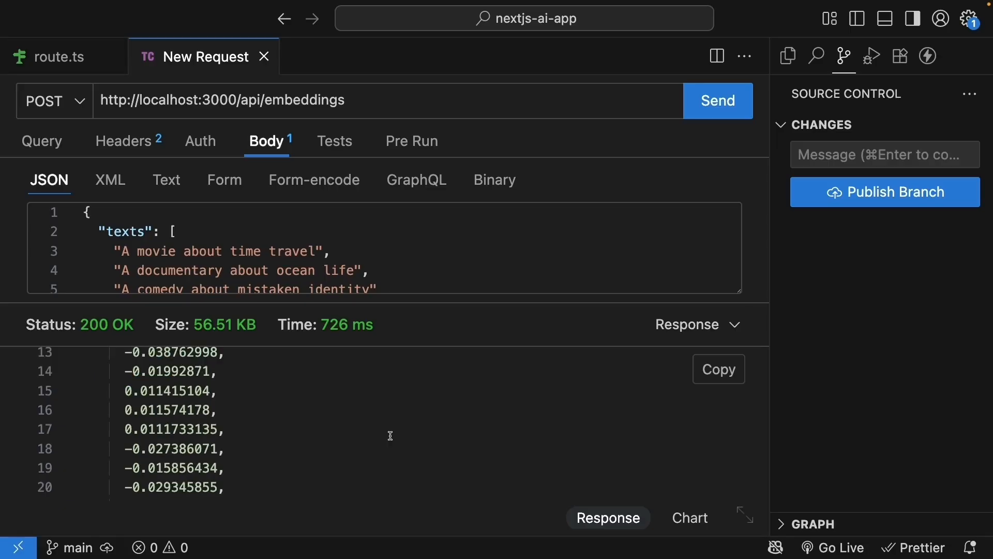
Create api/semantic-search/route.ts from the Explorer tree.
scroll(down, 3)
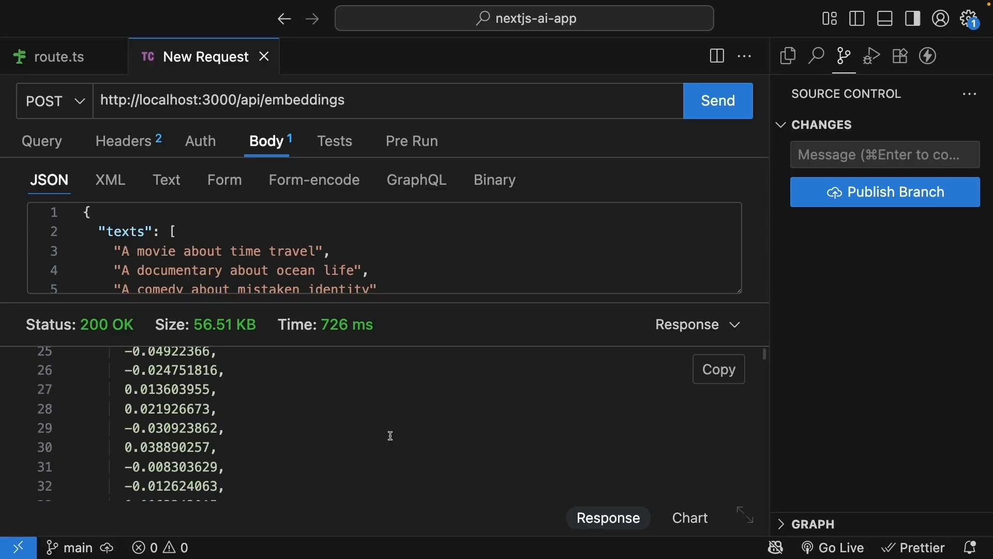
click(57, 56)
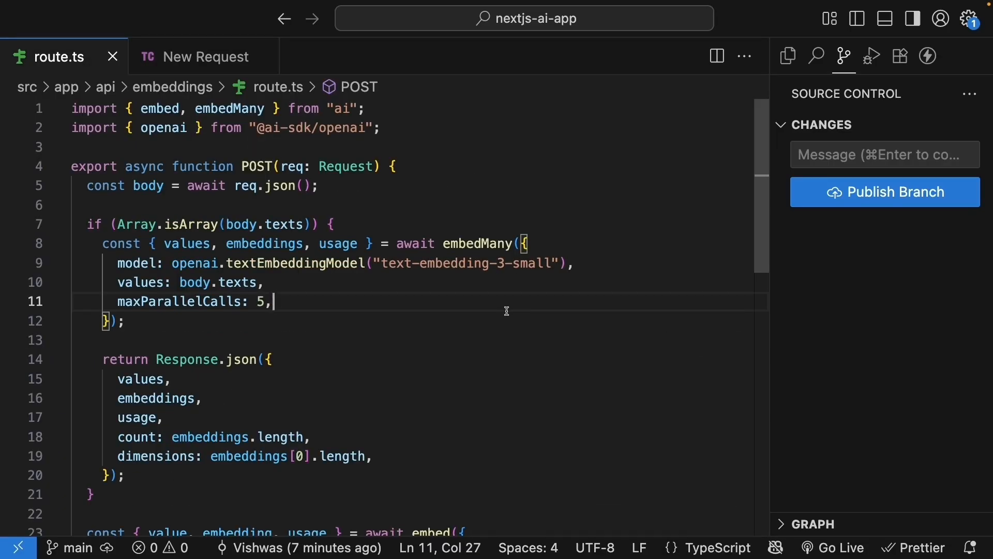
click(787, 56)
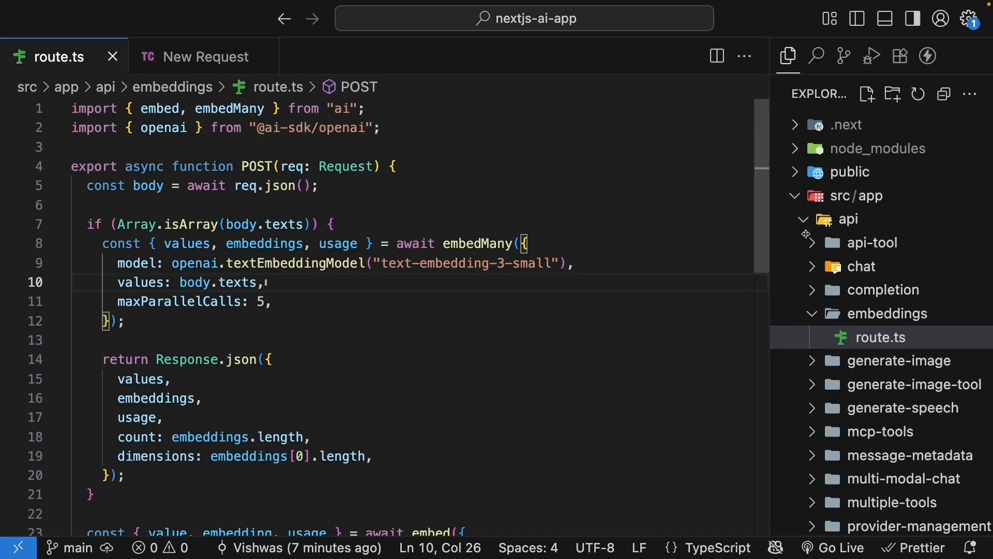
click(851, 219)
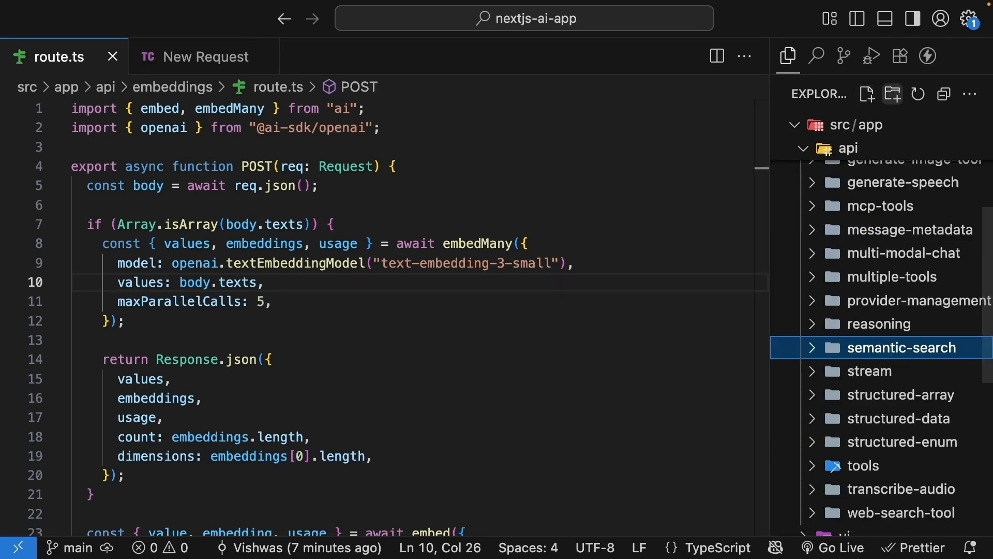
click(867, 94)
text(import { embed, embedMany } from "ai";)
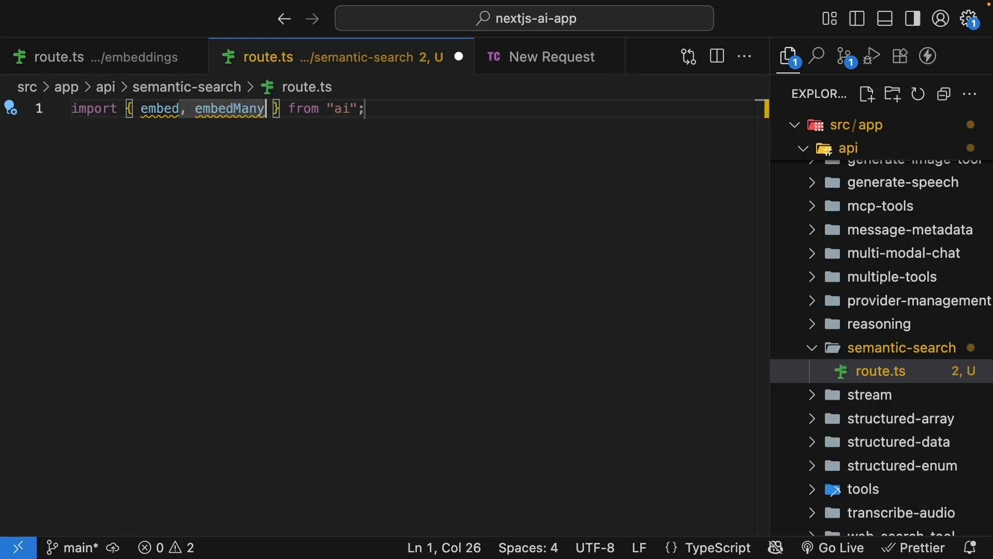
text(cos)
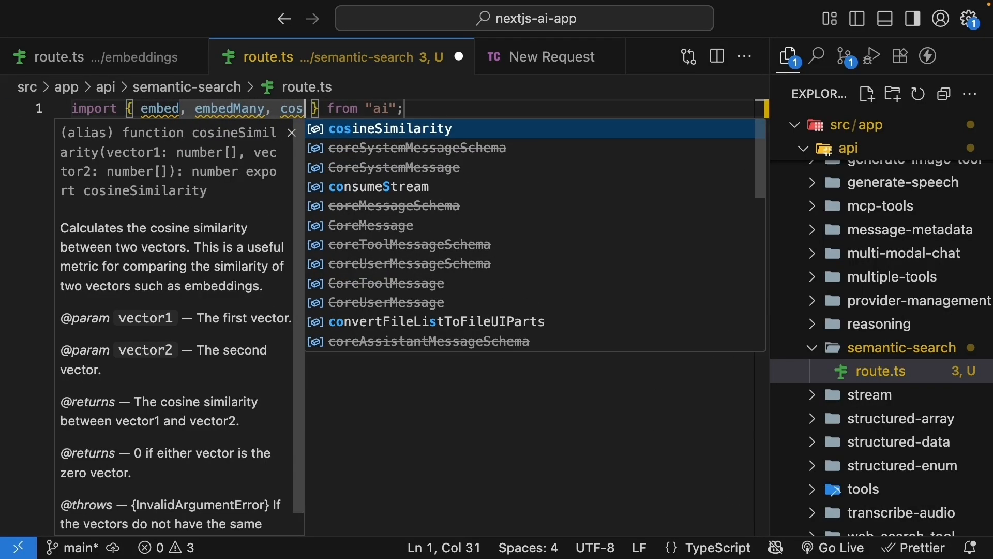
click(391, 129)
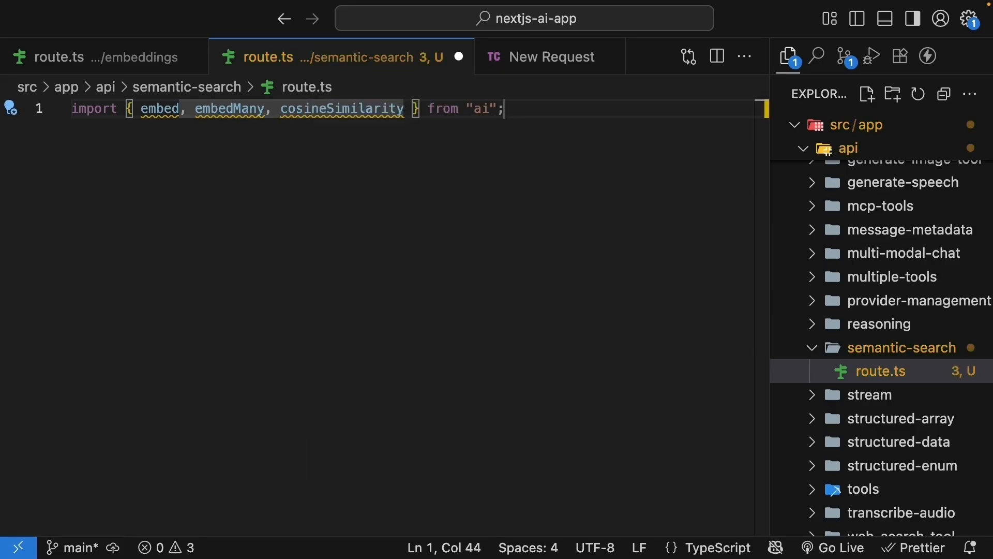
text(import {)
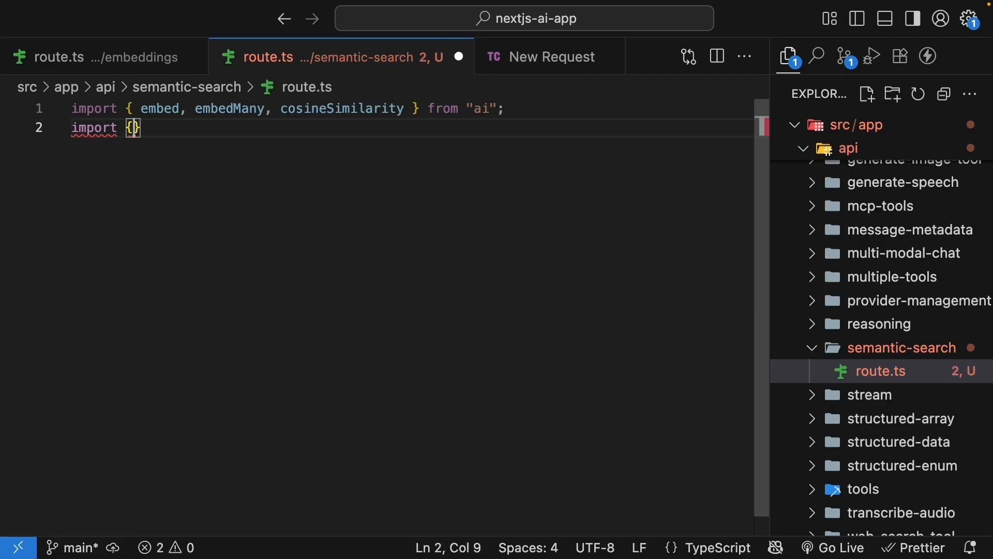
text(openai } from "@ai-sdk/openai";)
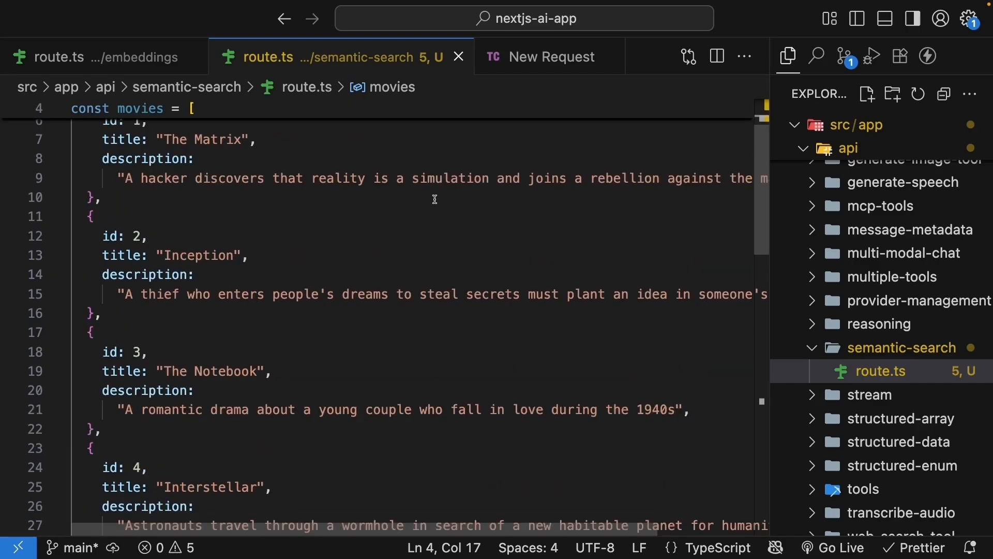
Add the movies array with ids, titles and descriptions and fold it.
scroll(down, 3)
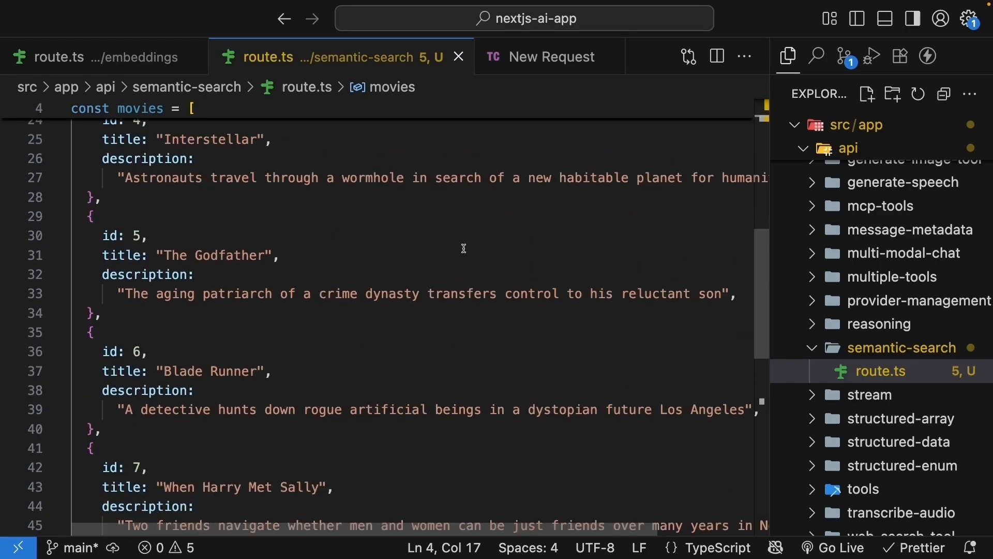
scroll(down, 3)
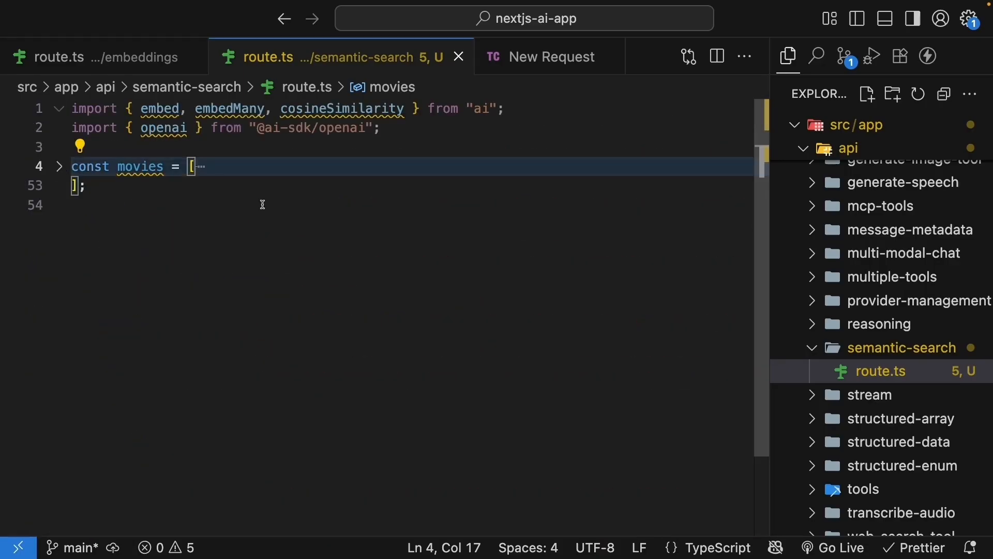
mouse_move(374, 246)
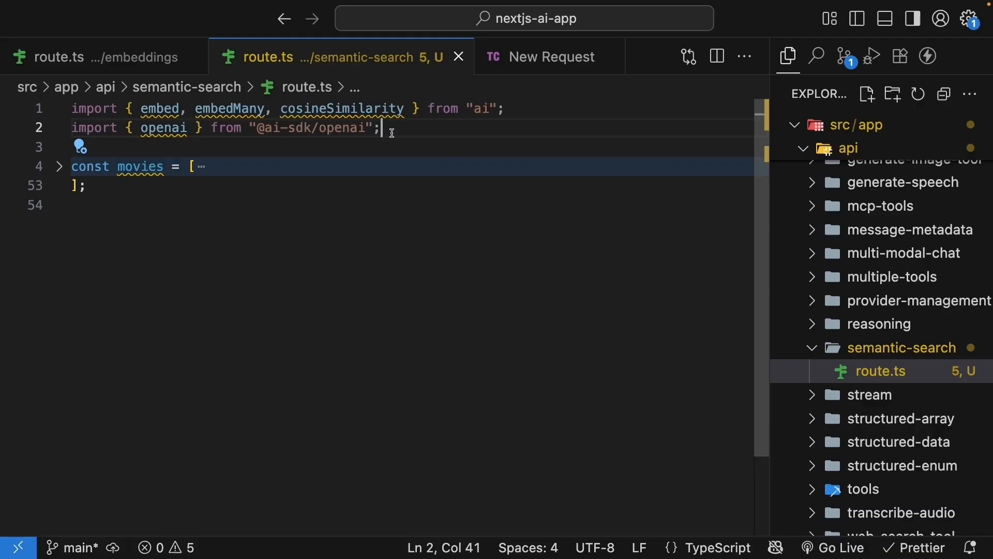
Declare an exported async POST handler that reads query from req.json().
key(Enter)
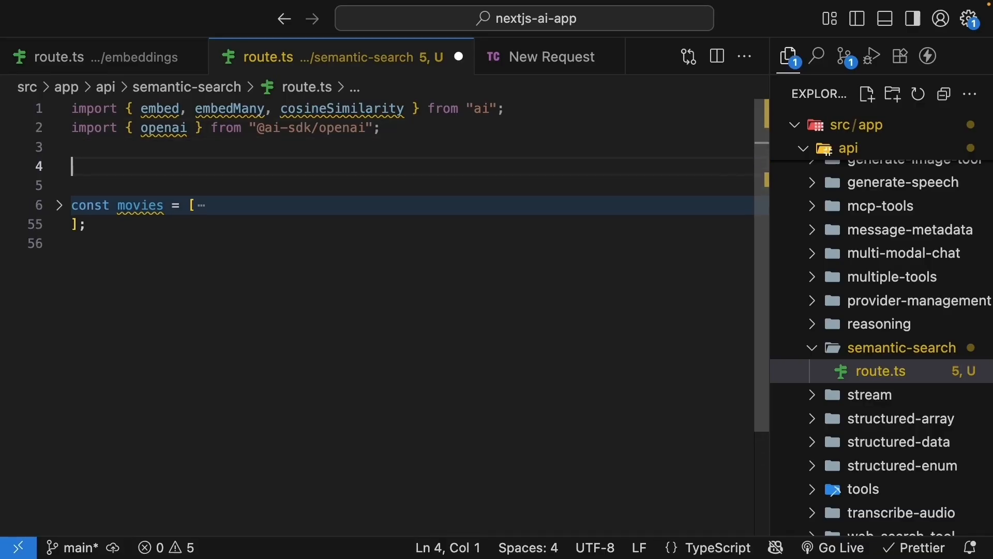
text(export)
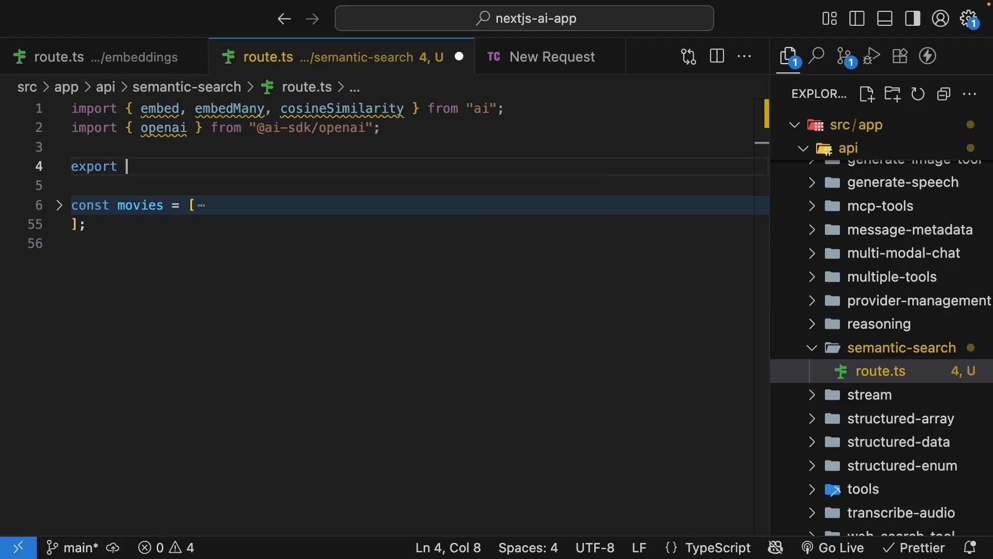
text(async function POST (req: Request) {)
text(const { )
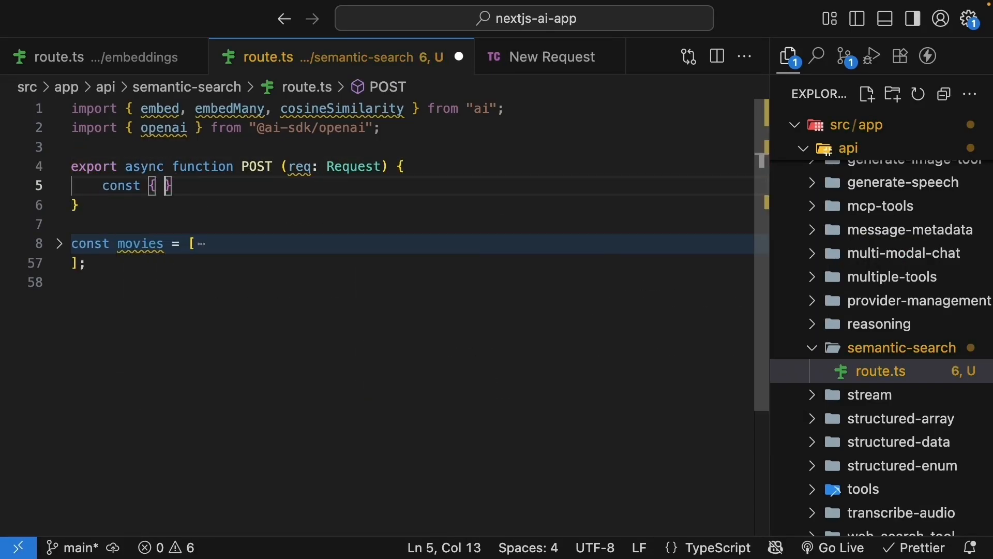
text(query)
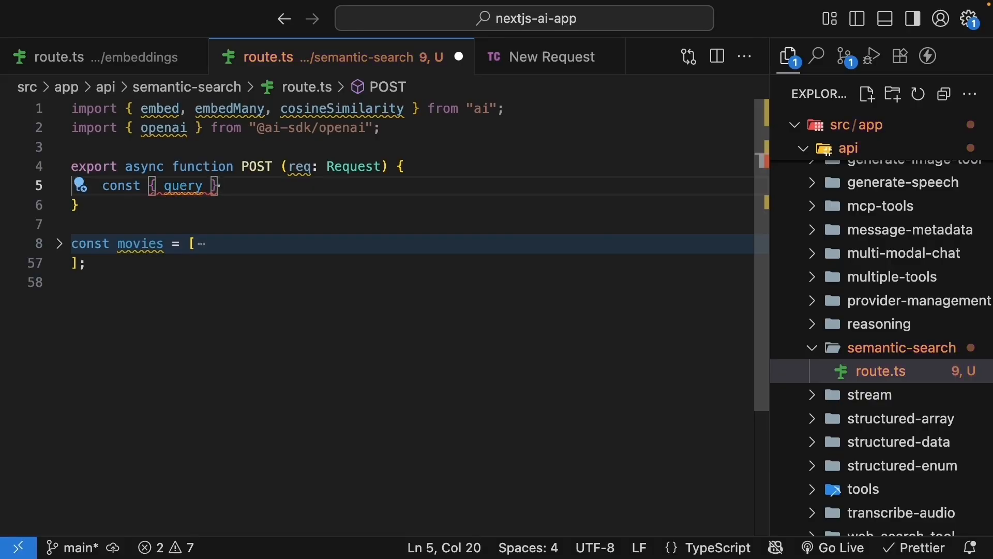
text(= await)
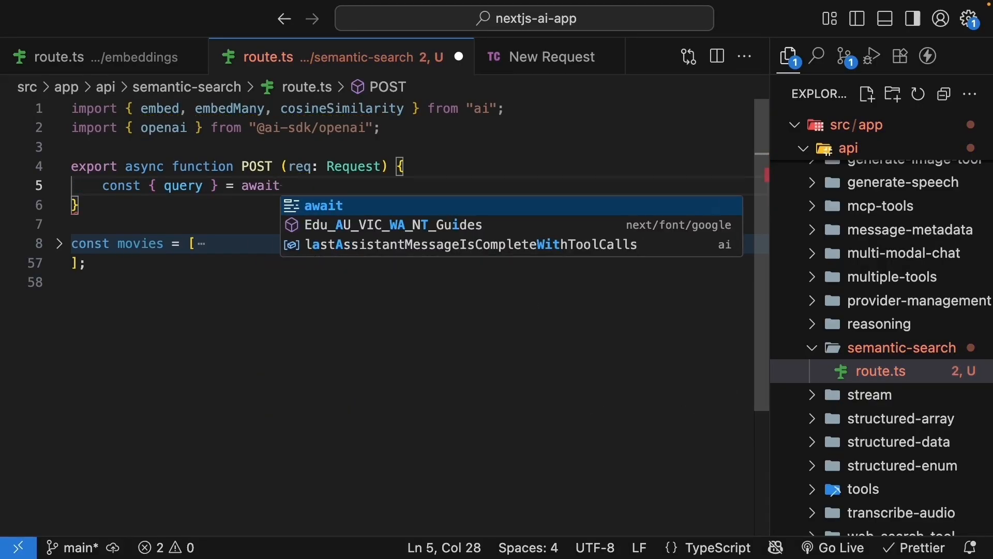
text(req.json())
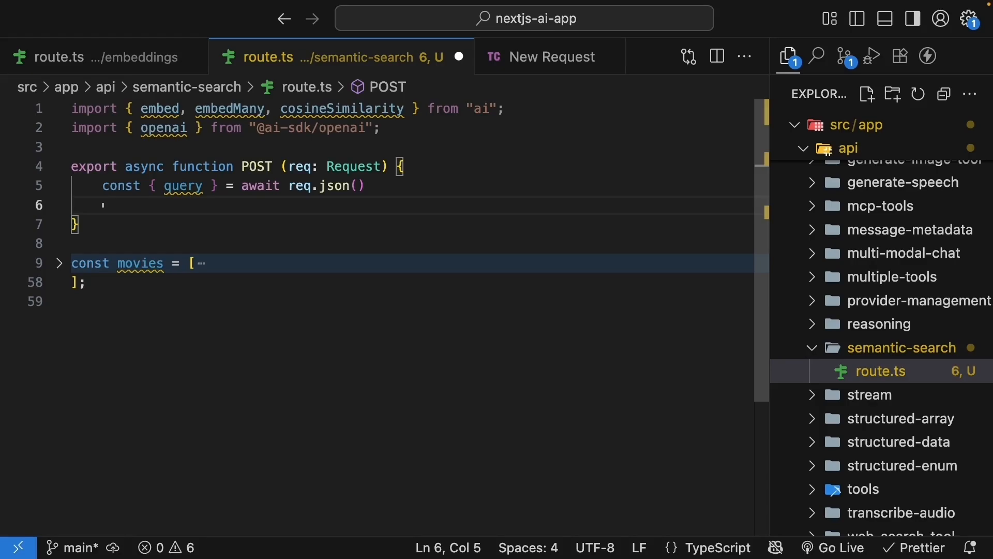
Call embedMany with text-embedding-3-small over movies.map(movie => movie.description).
text(embedMany)
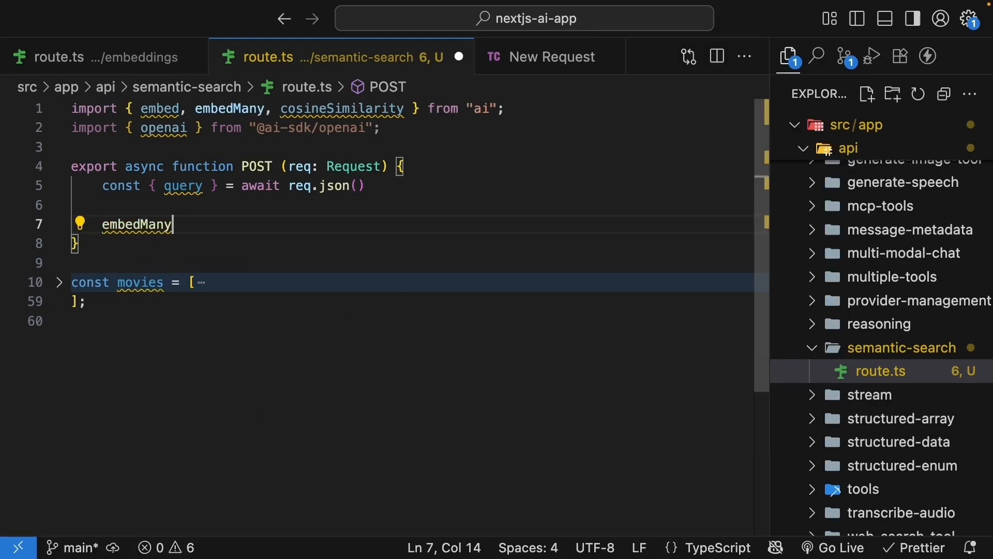
text(({)
text(model:)
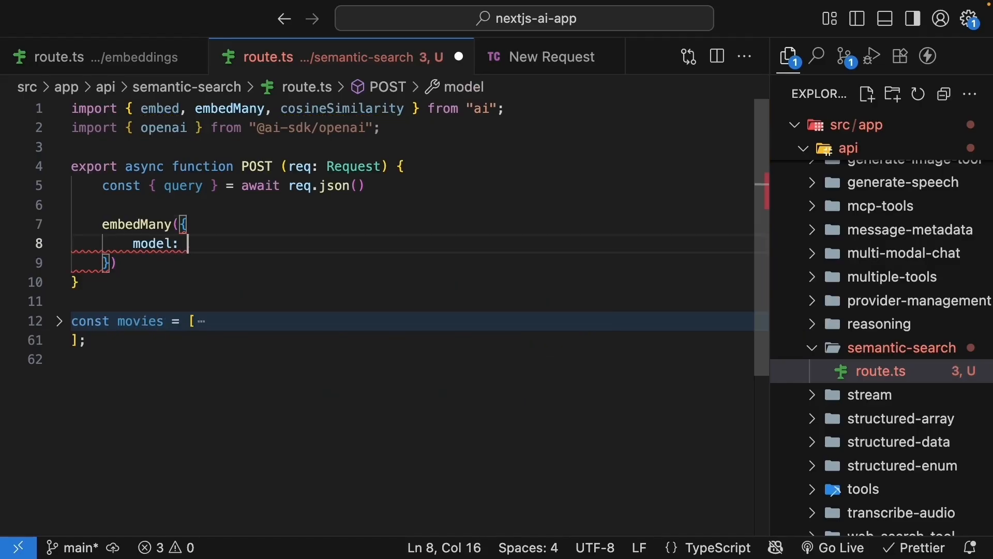
text(openai.textEmbeddingModel("text-embedding-3-small)
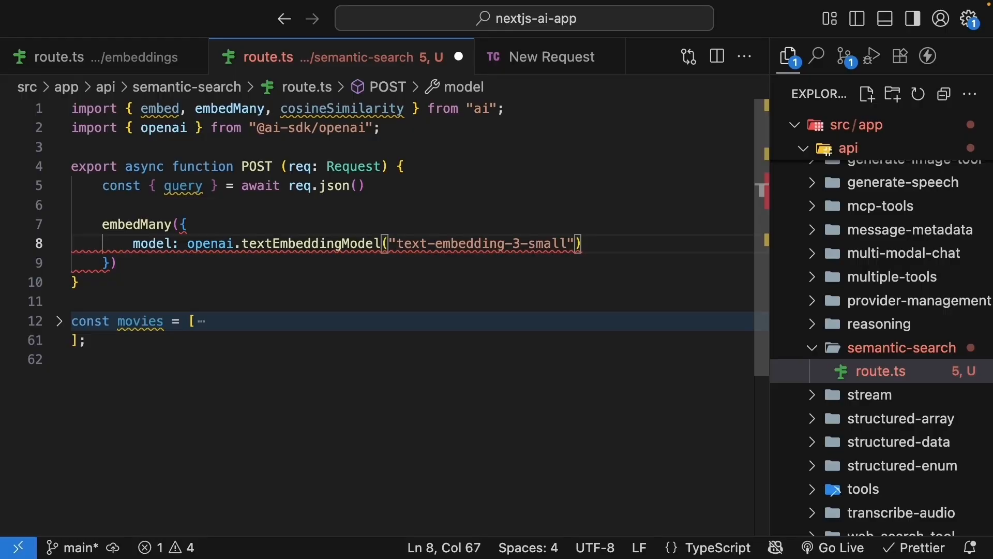
text(values)
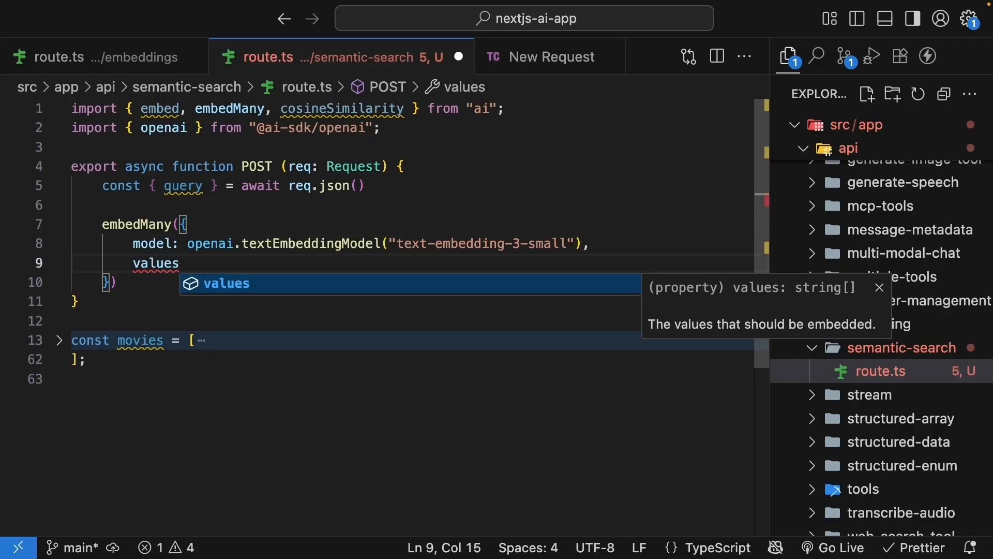
text(: mo)
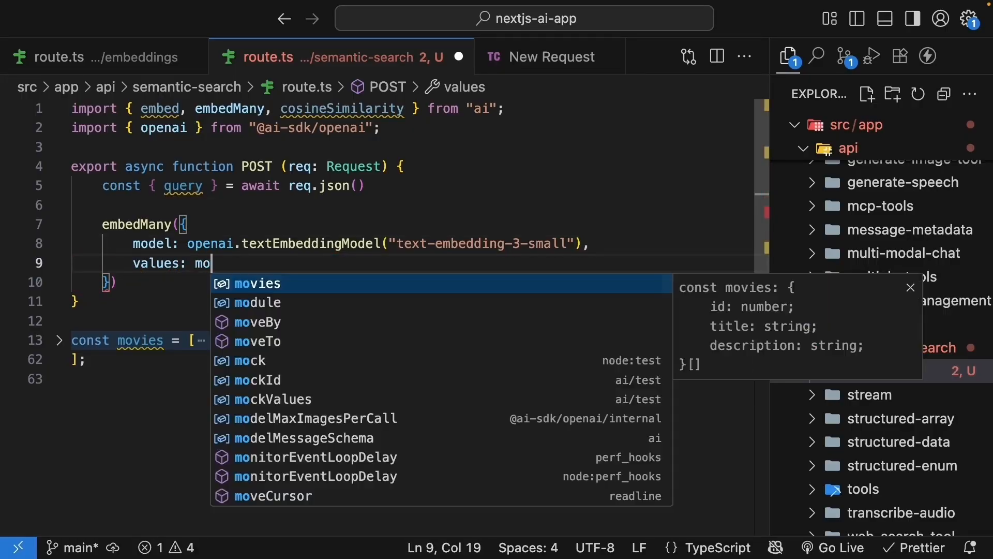
text(vies.map()
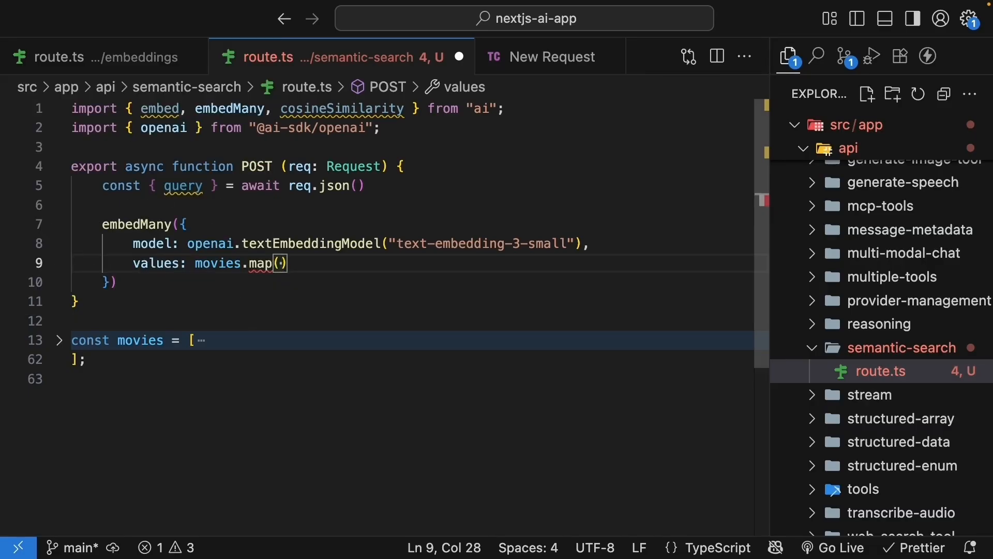
text(movie => movie.)
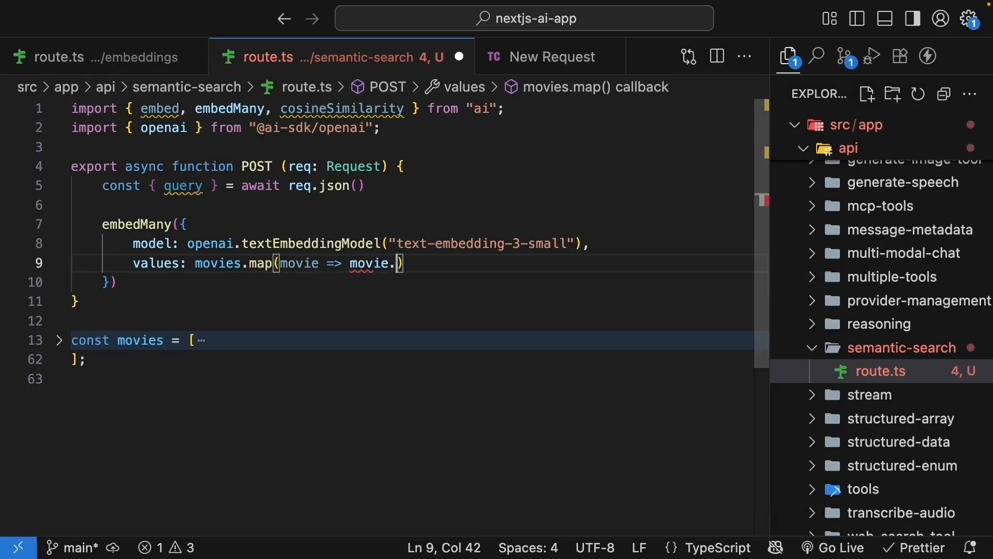
text(description)
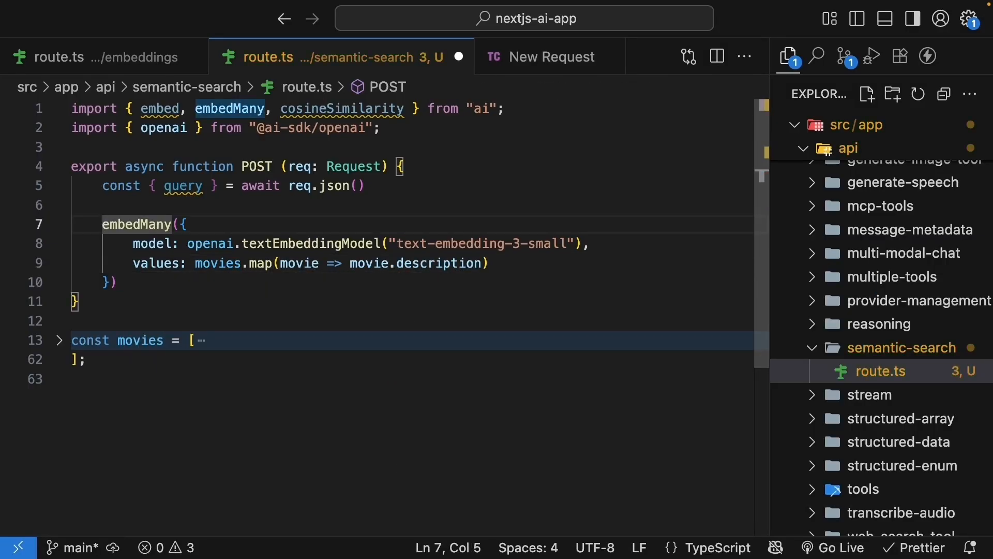
Await embedMany and destructure embeddings as movieEmbeddings.
text(await)
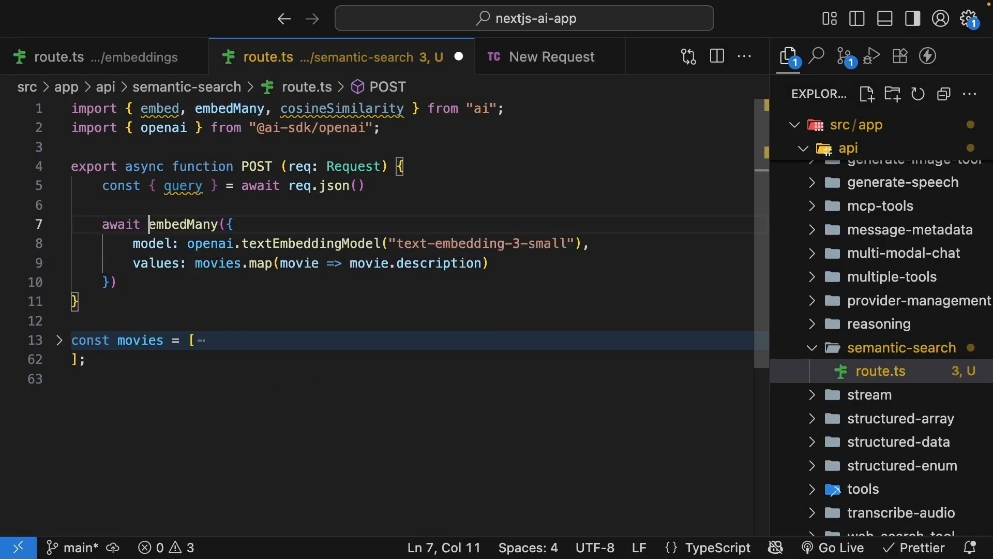
text(const)
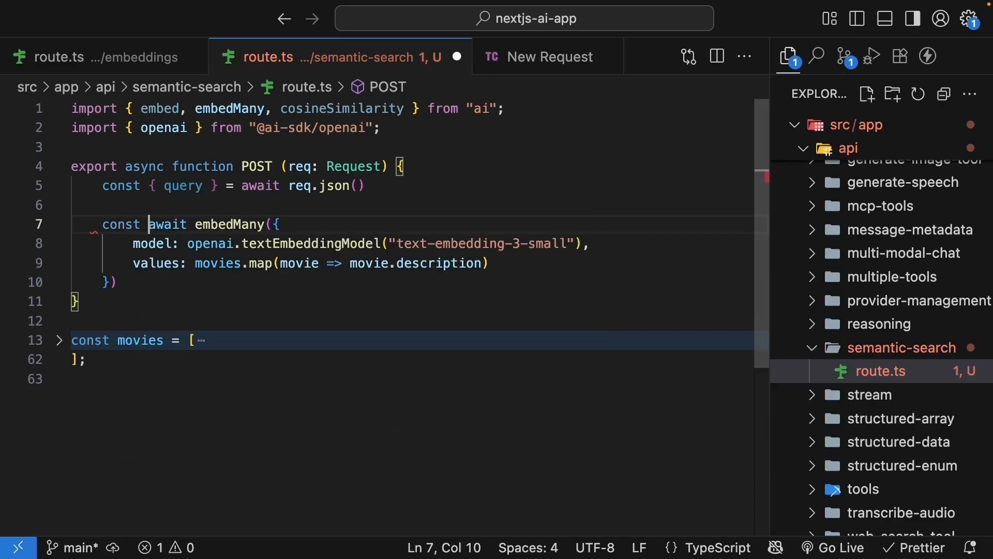
text({} =)
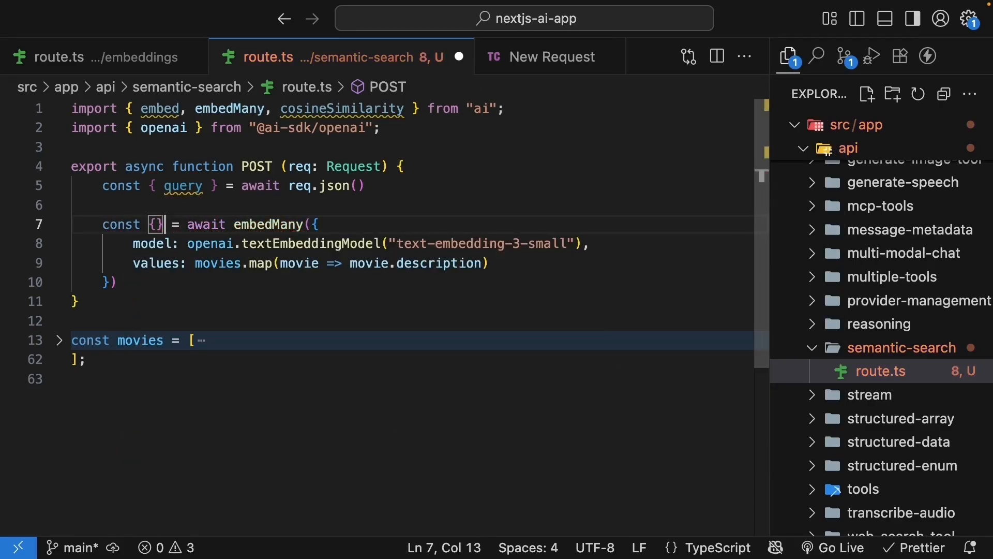
text(embeddings)
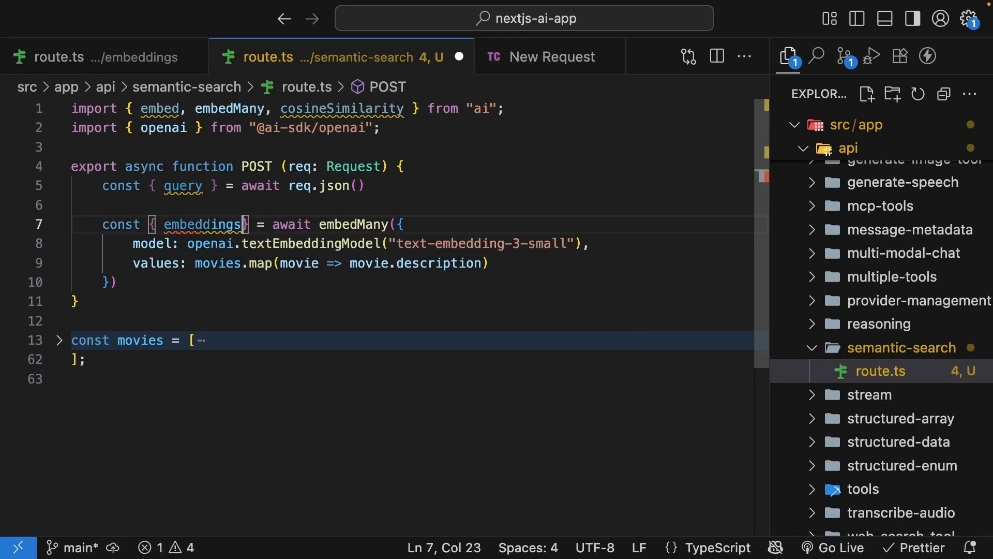
text(: movieEmbeddings)
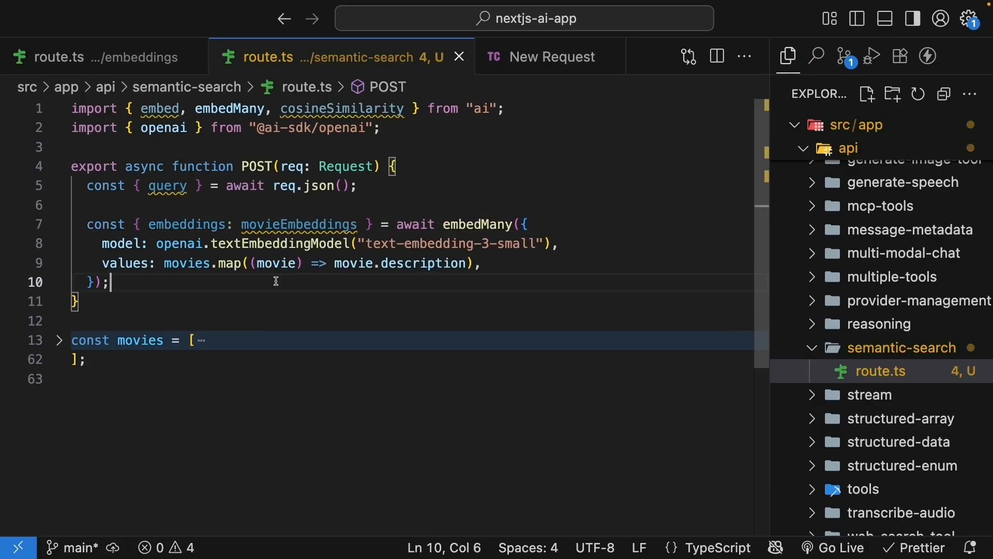
Return Response.json with message "Embeddings generated" and start an embed call with the small model.
text(return Response.json({ message: "Embeddings generated" });)
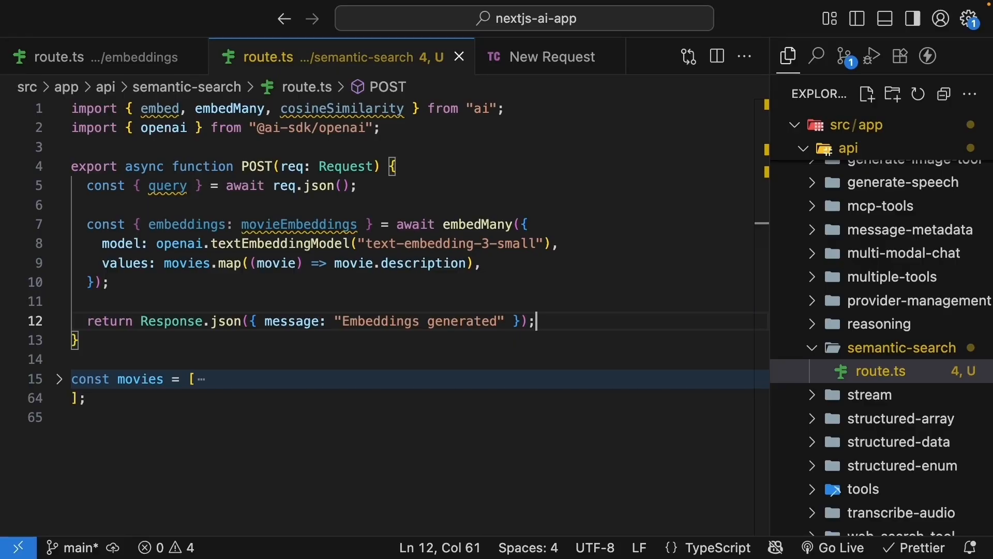
key(Enter)
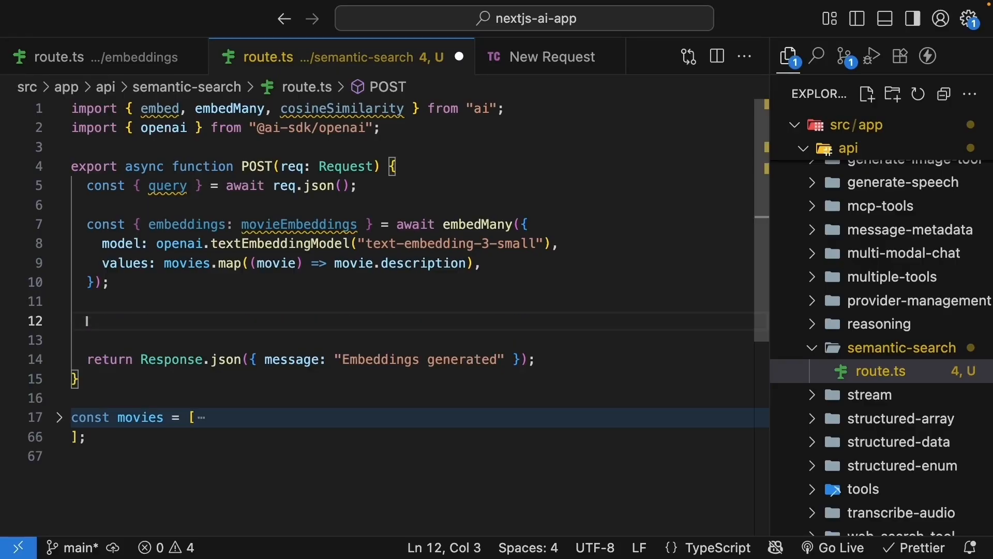
text(embed({)
click(419, 340)
text(model:)
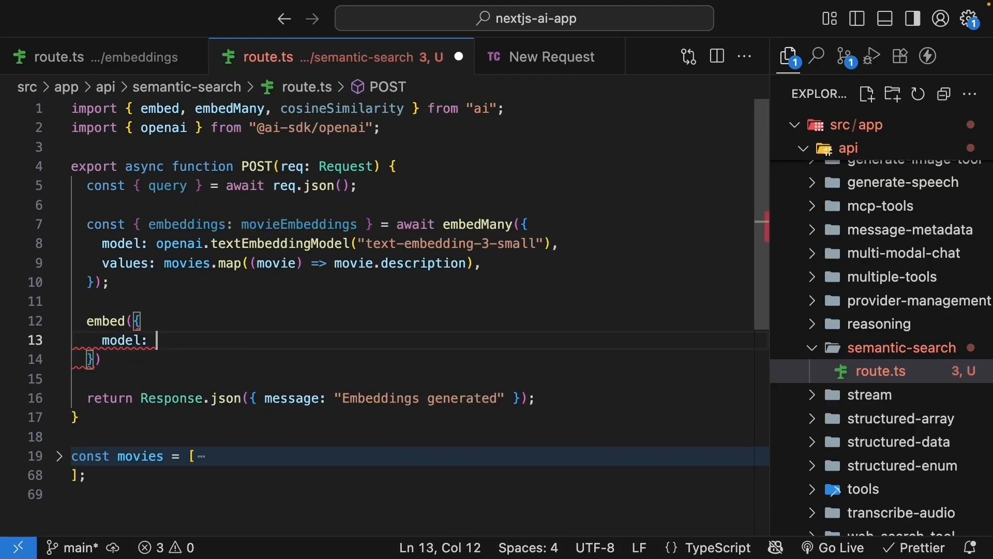
text(openai.textEmbeddingModel("text-embedding-3-small"),)
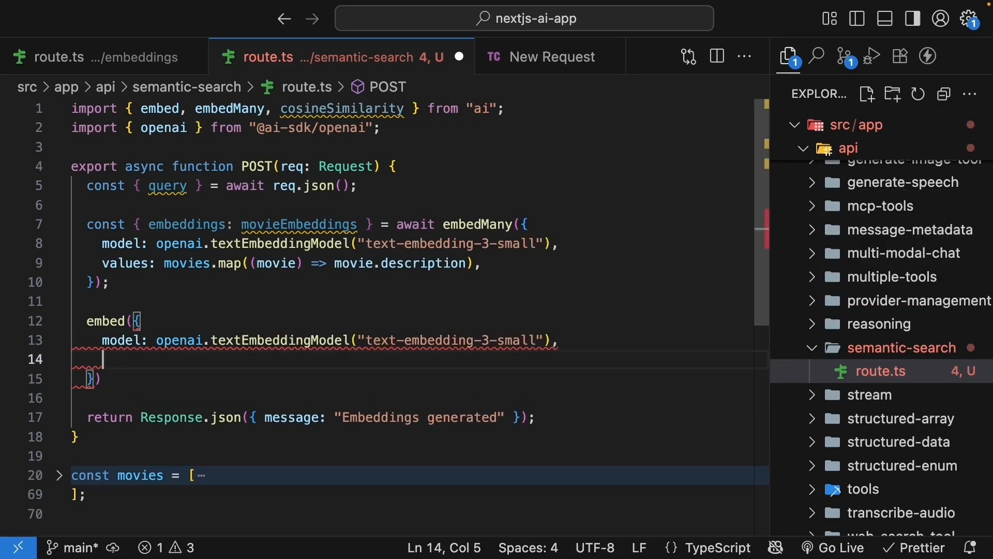
Embed the query and destructure embedding as queryEmbedding.
text(value:)
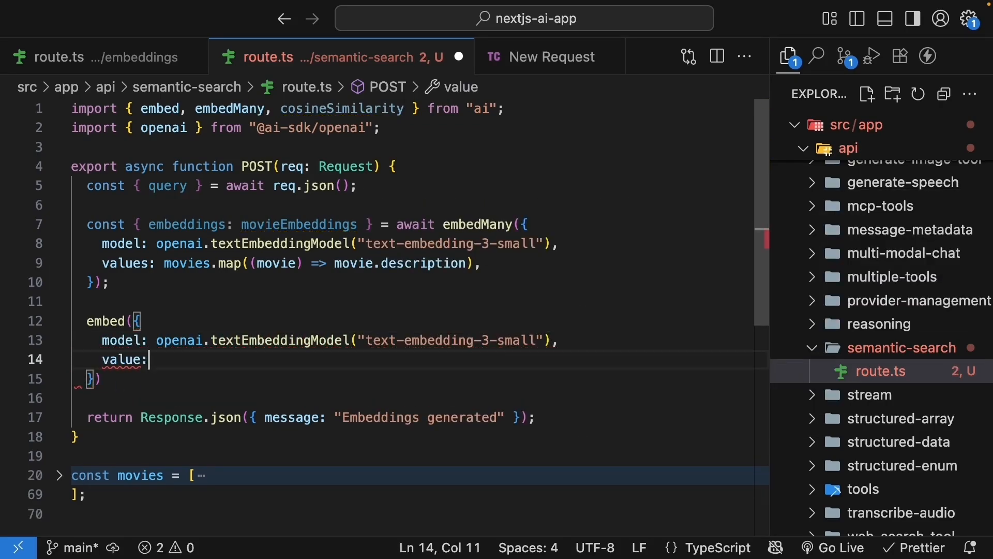
text(query)
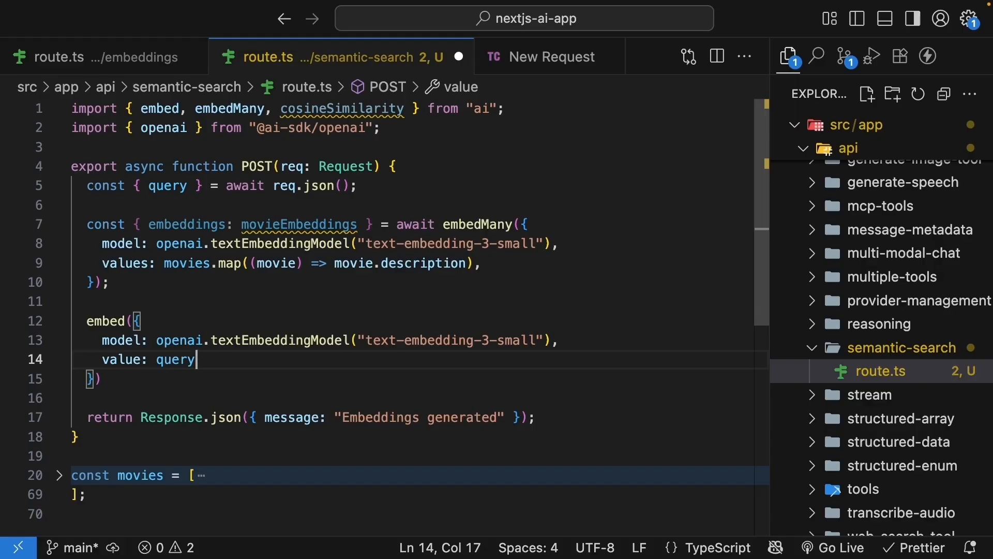
double_click(108, 320)
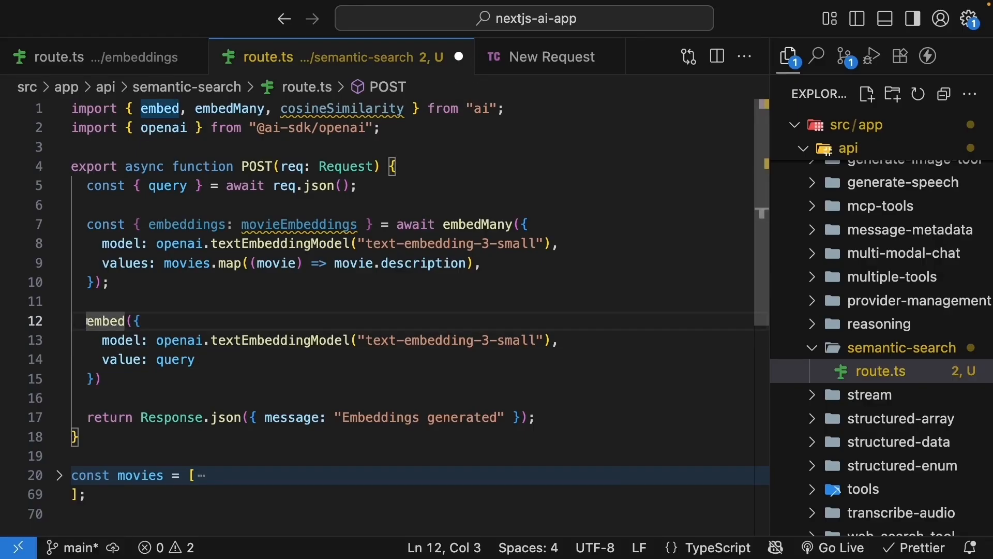
text(const {} =)
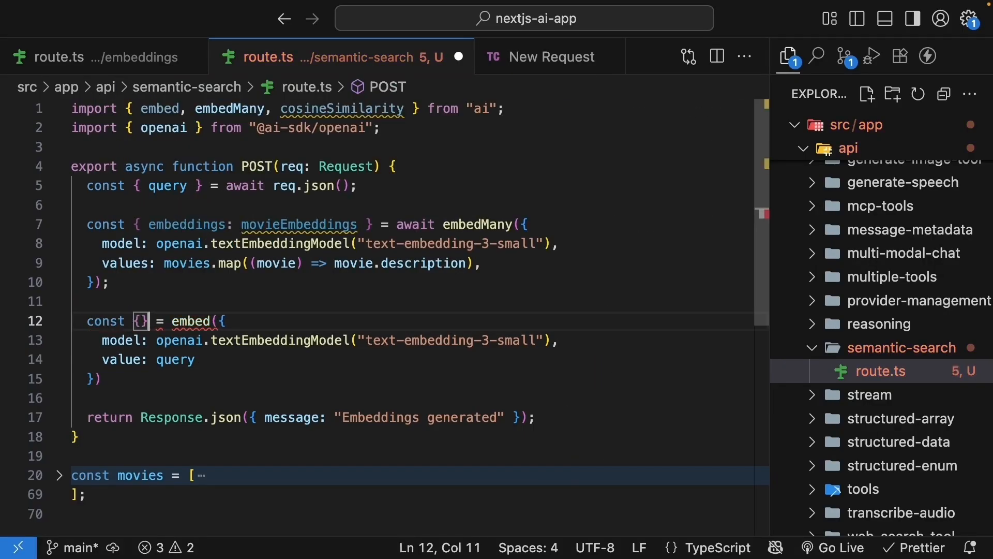
text(embedding: queryEmbedding)
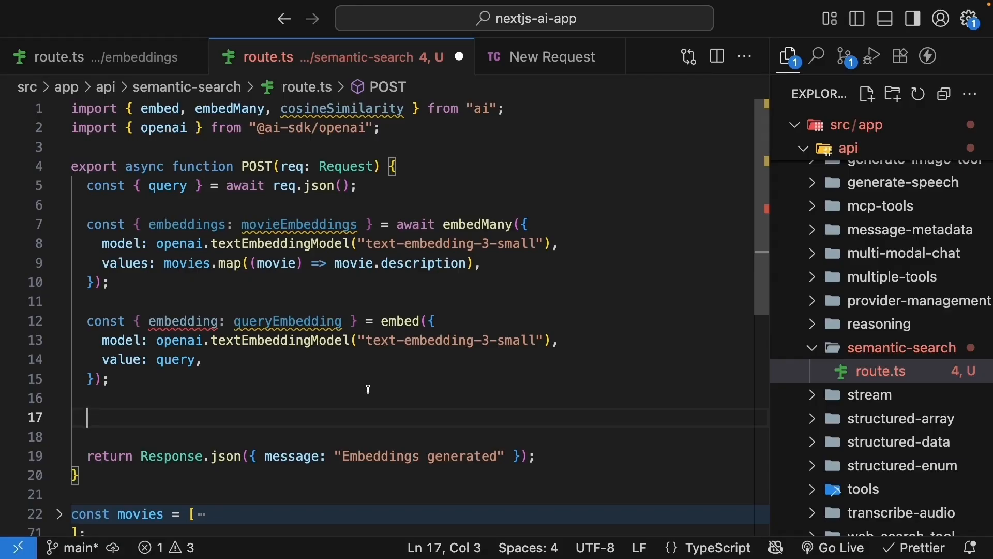
Map movies to moviesWithScores computing cosineSimilarity between queryEmbedding and movieEmbeddings[index].
text(const moviesW)
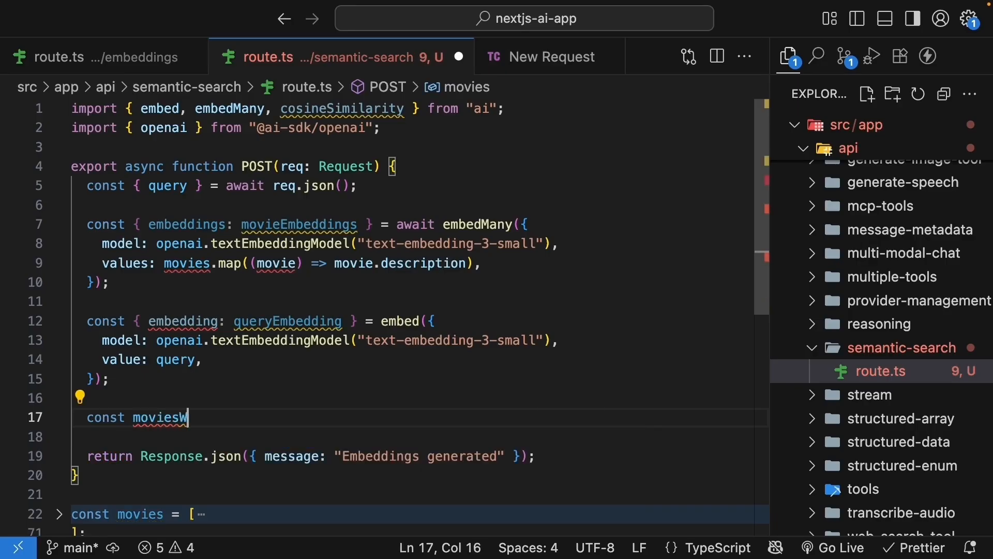
text(ithScores =)
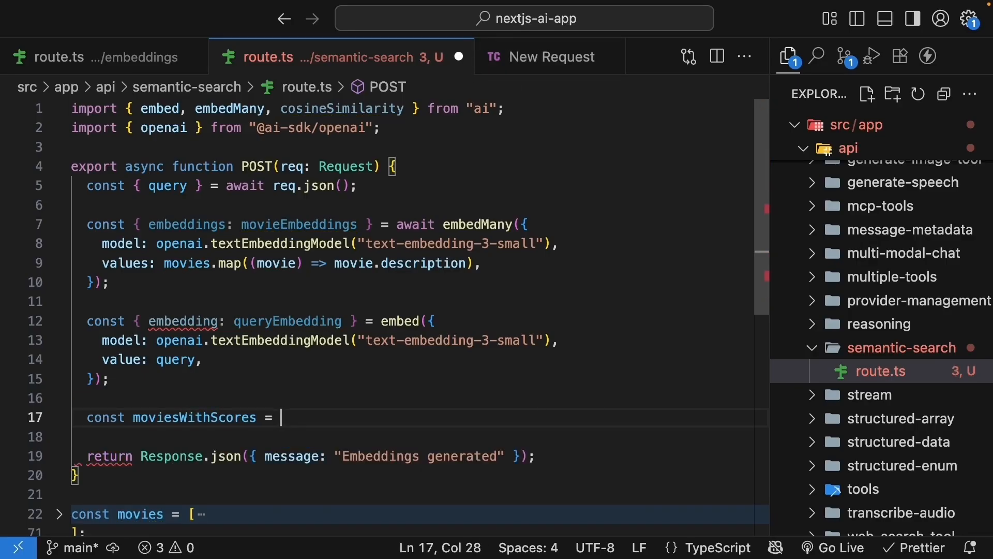
text(movies.map)
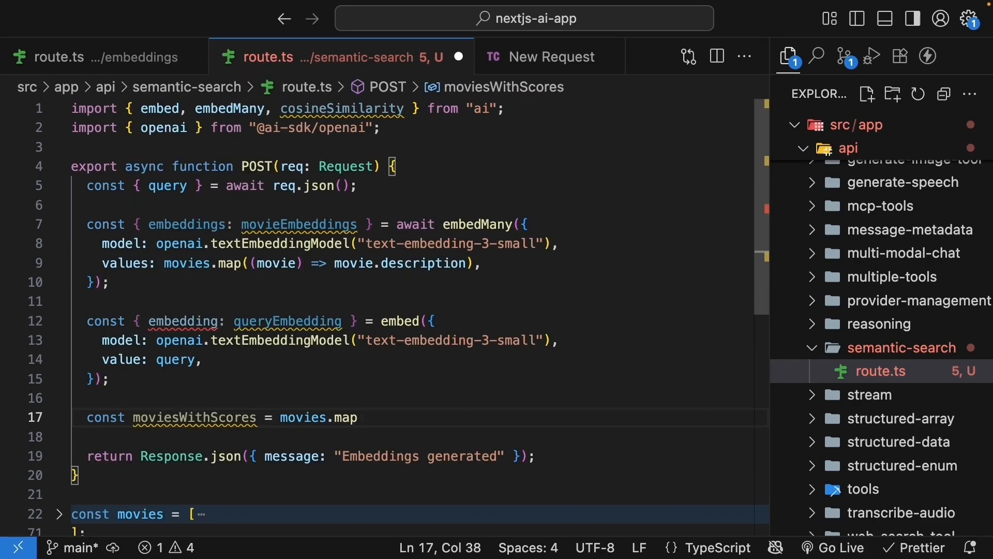
text((() => ))
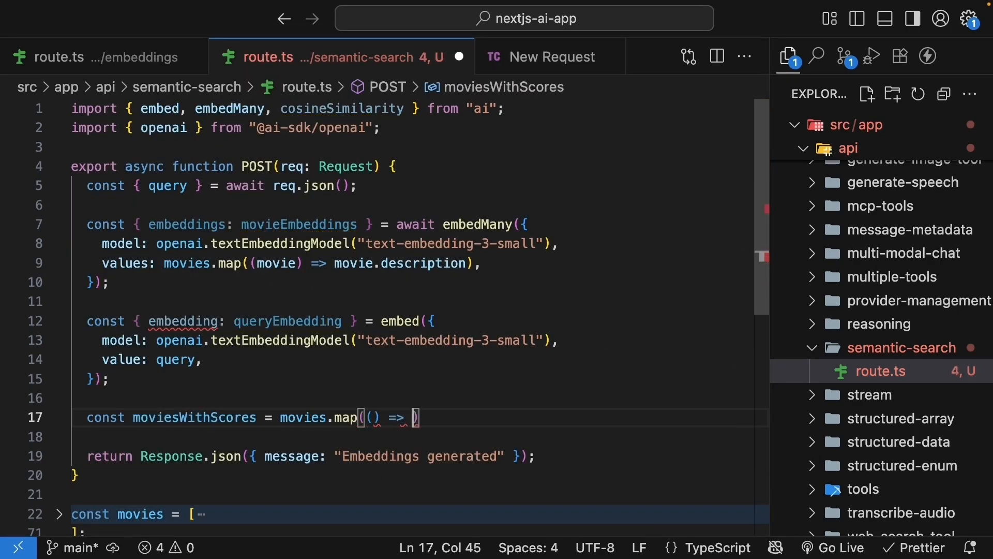
text(movie, index)
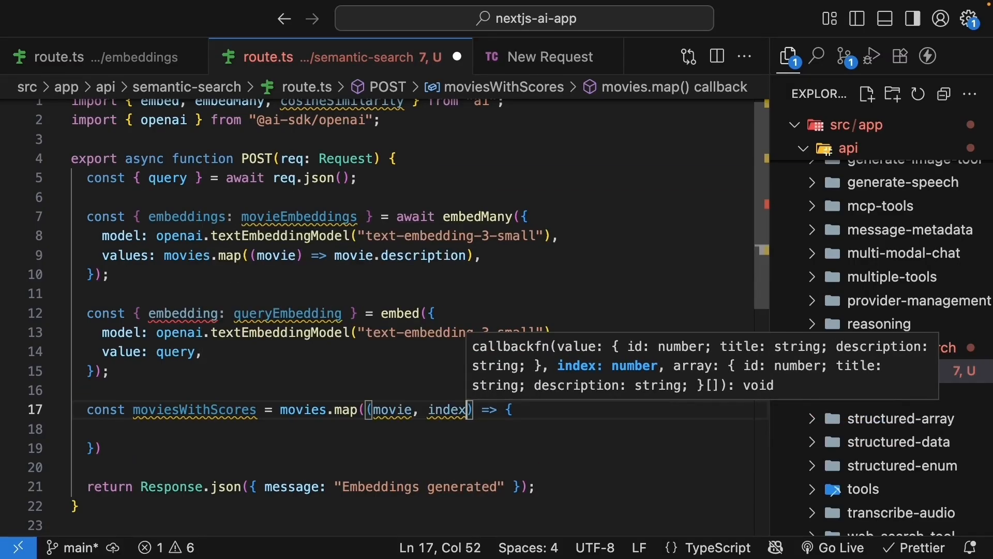
text(const simi)
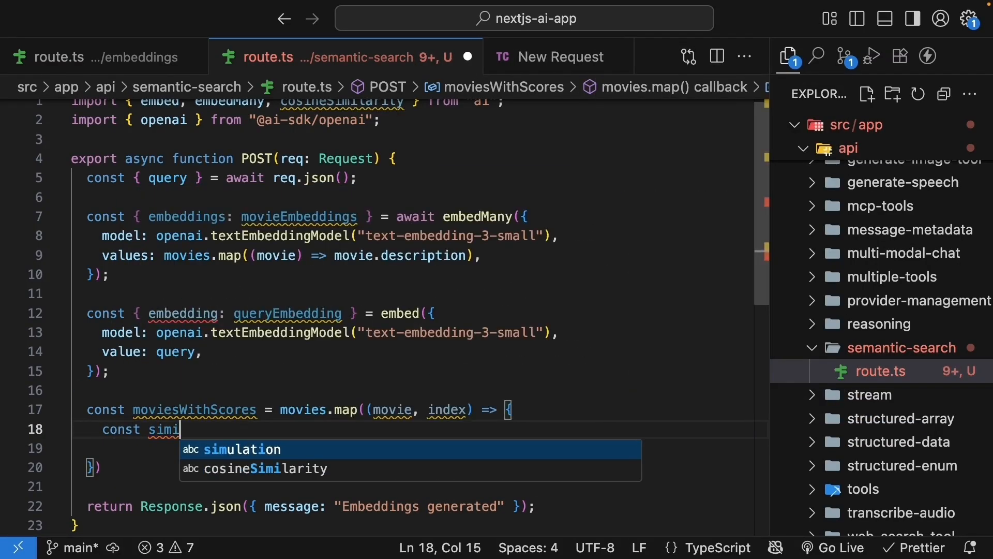
text(larity)
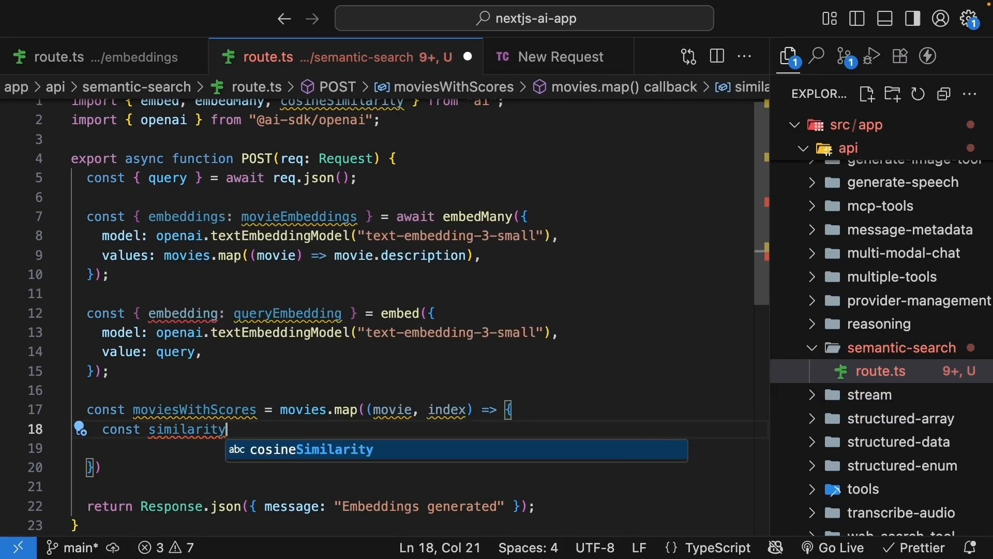
text(= cosine)
text(movieEmbeddings)
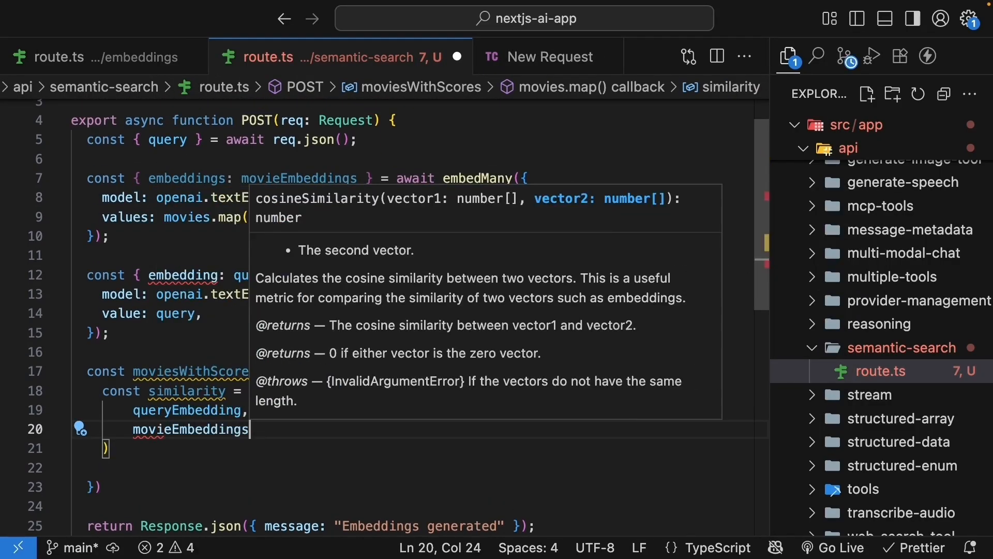
text([index)
text(return {)
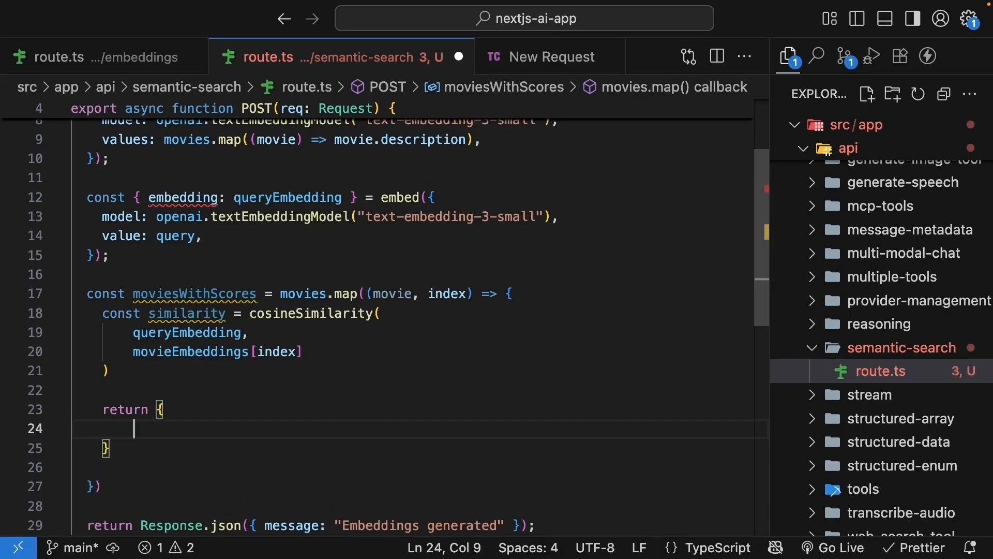
Spread each movie with its similarity and return results: moviesWithScores instead of the message.
text(...movie)
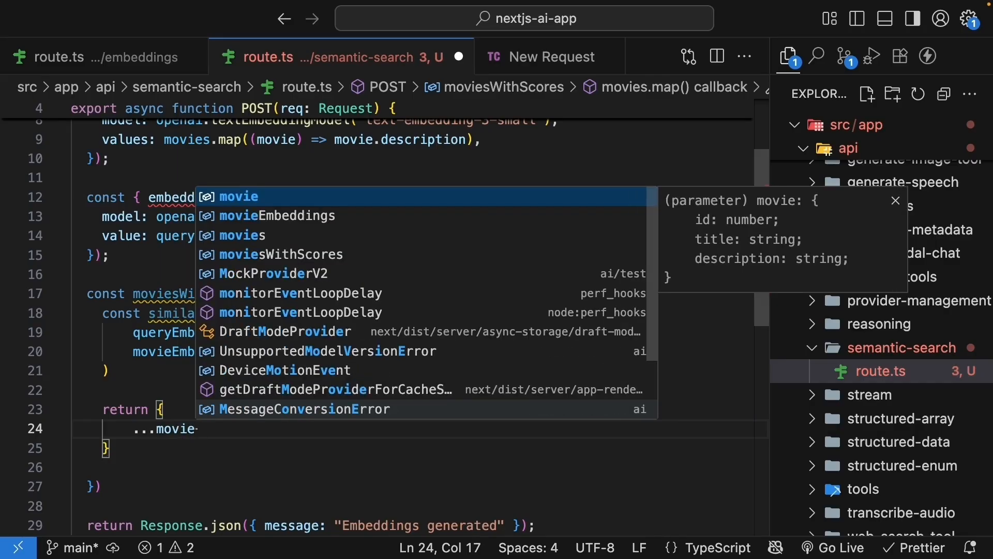
text(similarity,)
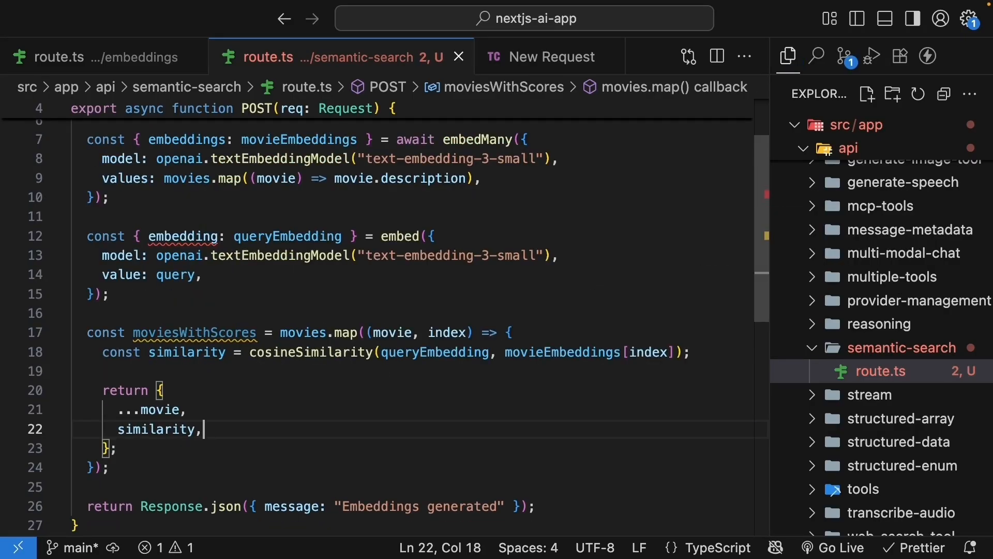
text(await)
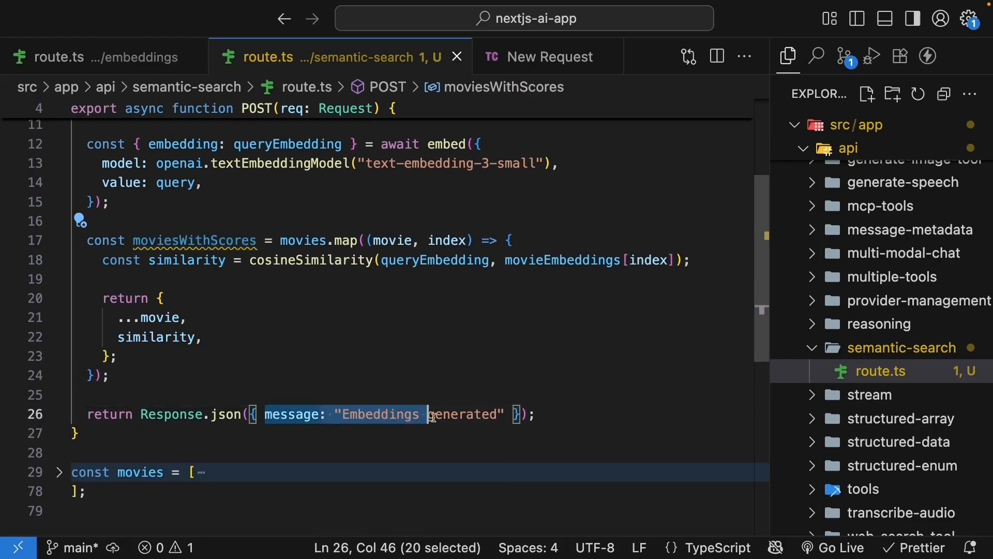
key(Delete)
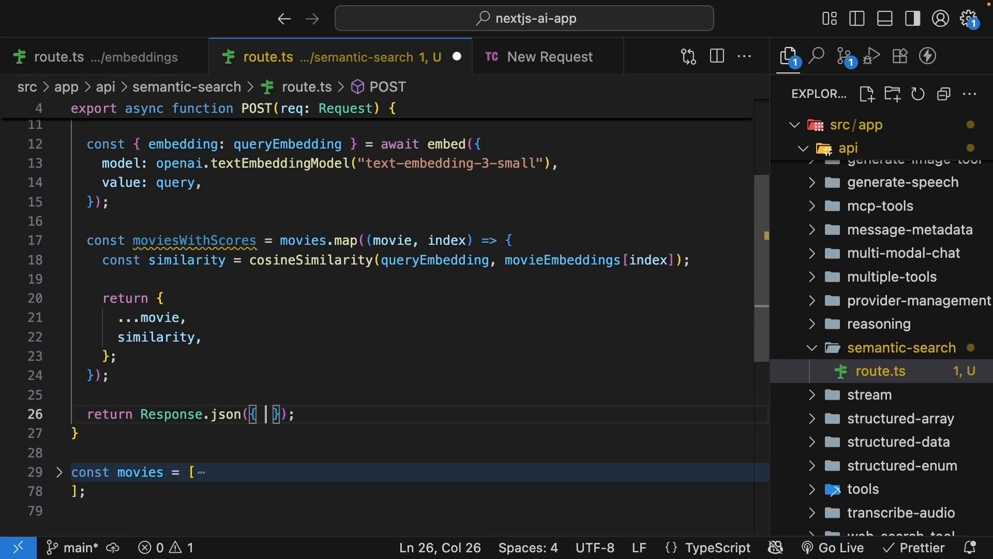
text(results:)
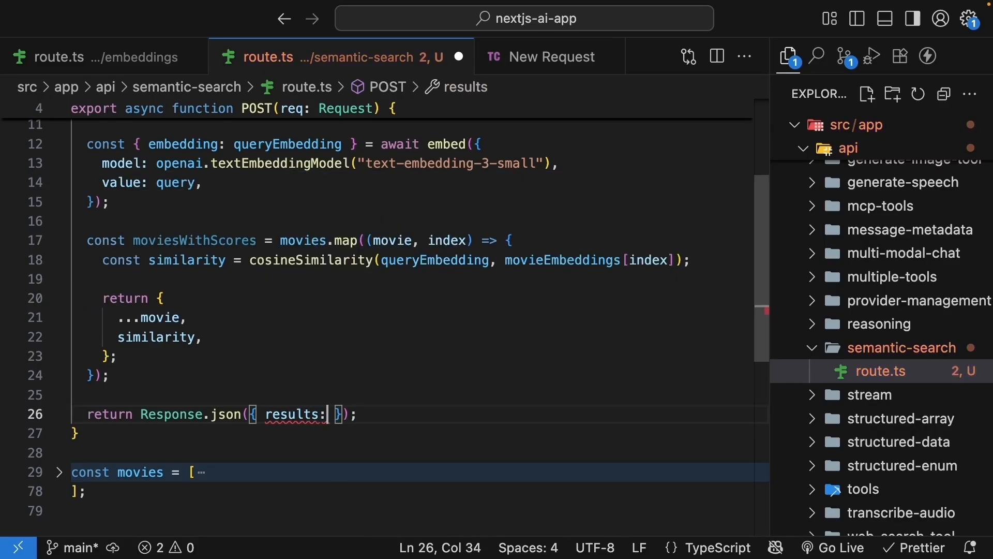
text(moviesWithScores)
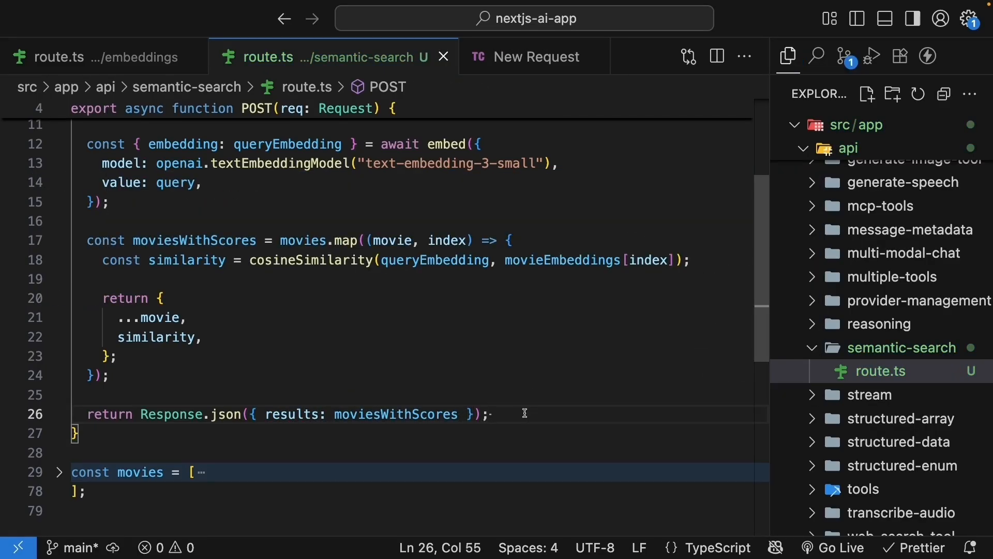
POST {"query": "A scifi movie about space"} to /api/semantic-search in Thunder Client.
click(533, 56)
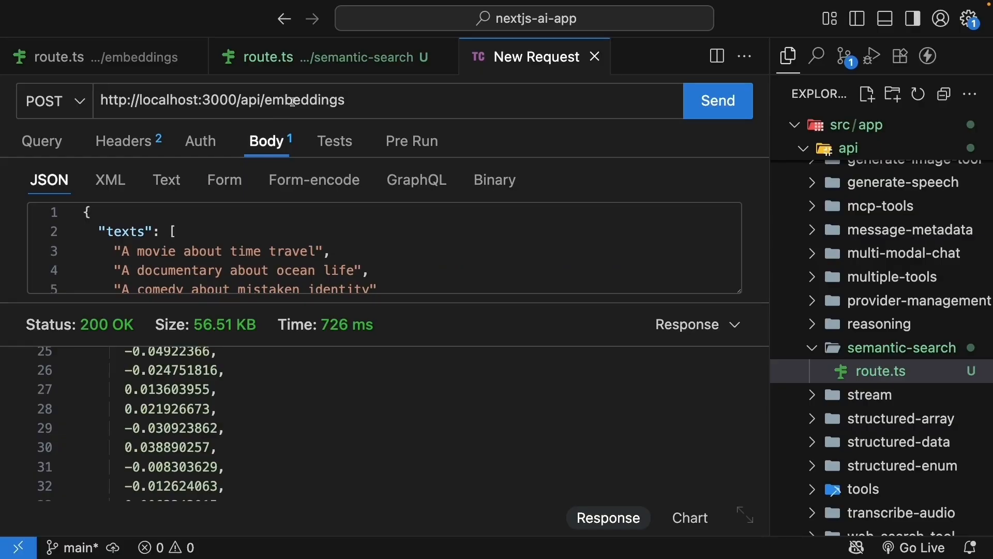
double_click(306, 100)
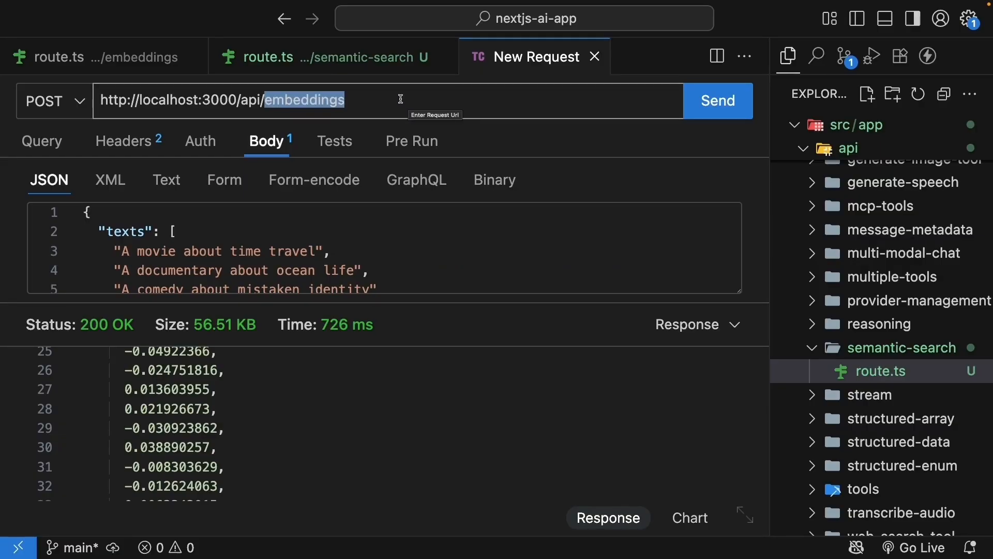
text(semantic-search)
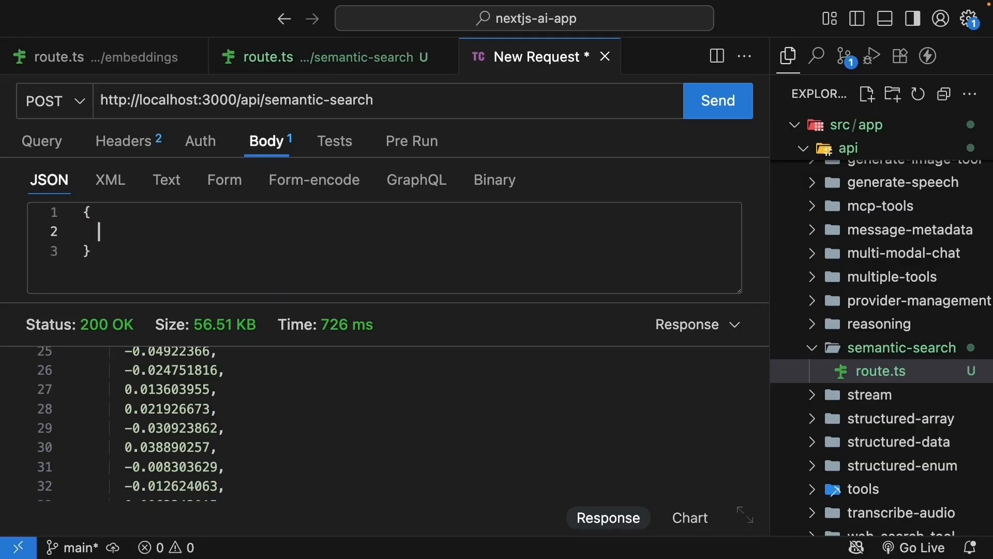
text("query": "A scifi mo)
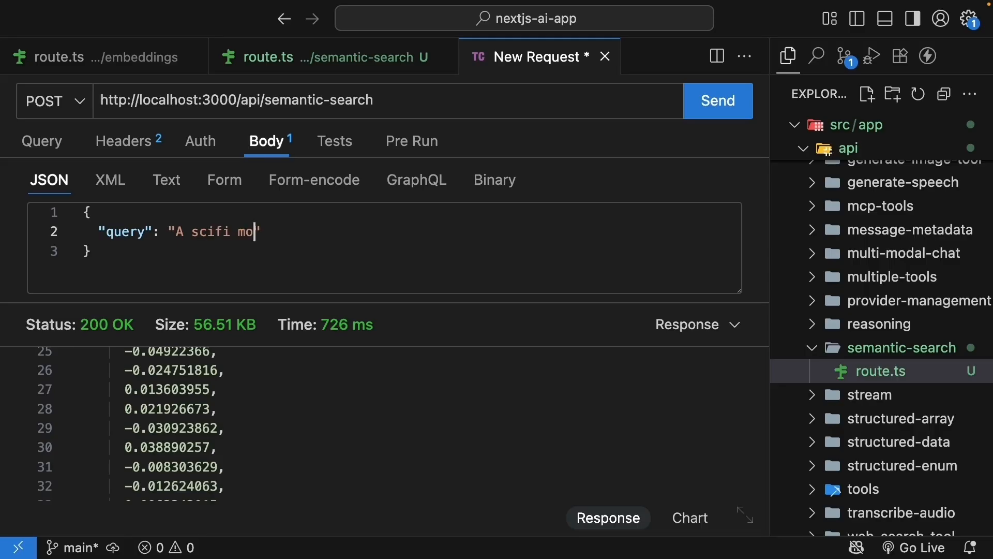
text(vie about space)
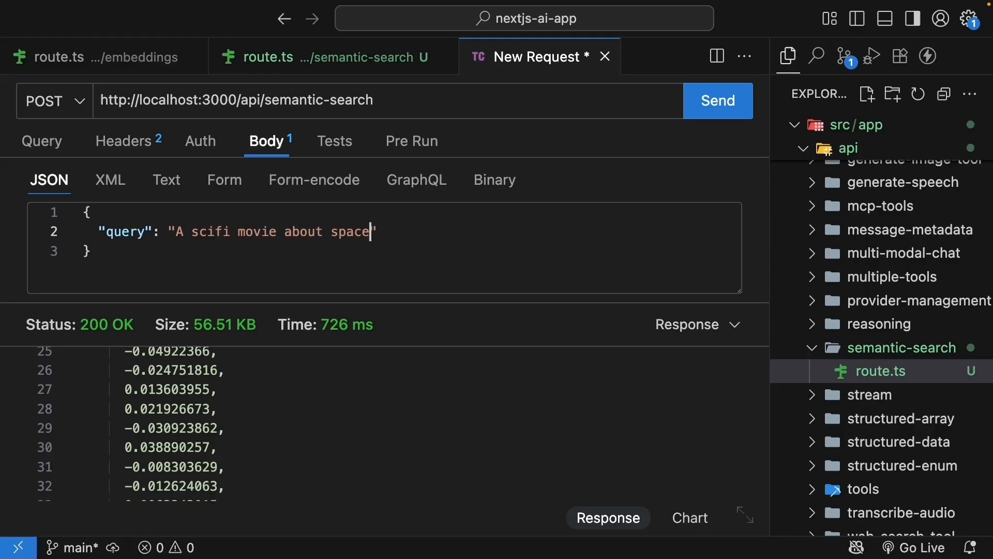
click(717, 100)
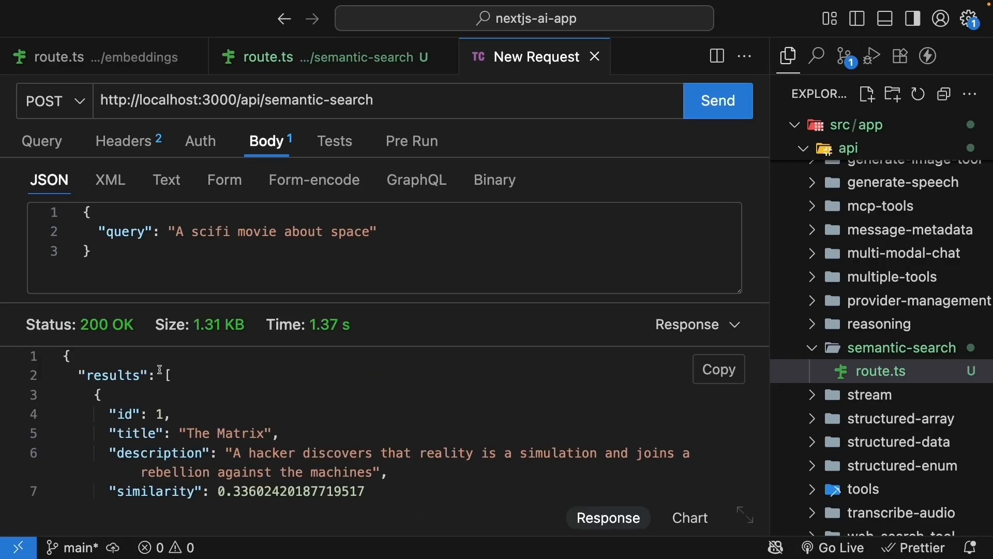
Scroll the 200 OK response listing every movie with its similarity score.
scroll(down, 3)
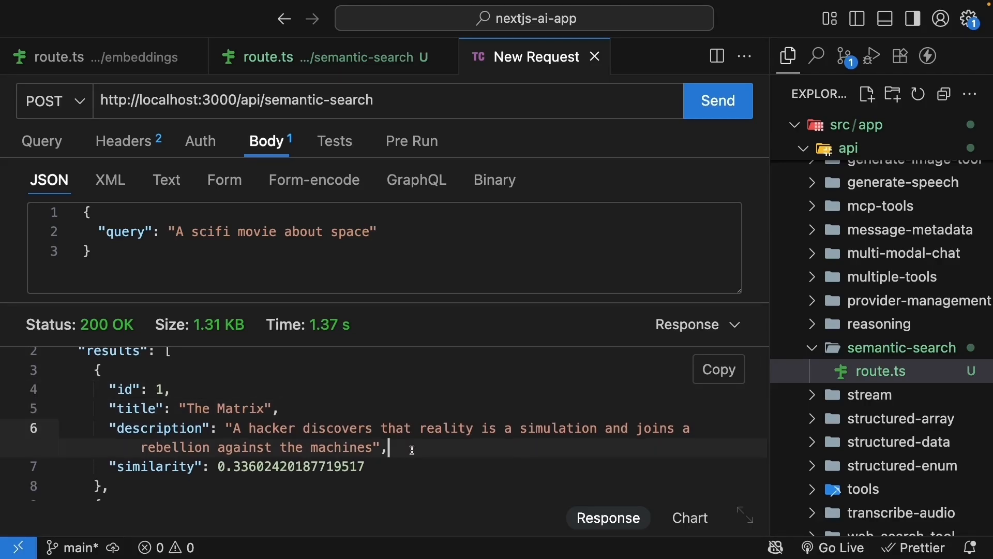
scroll(down, 3)
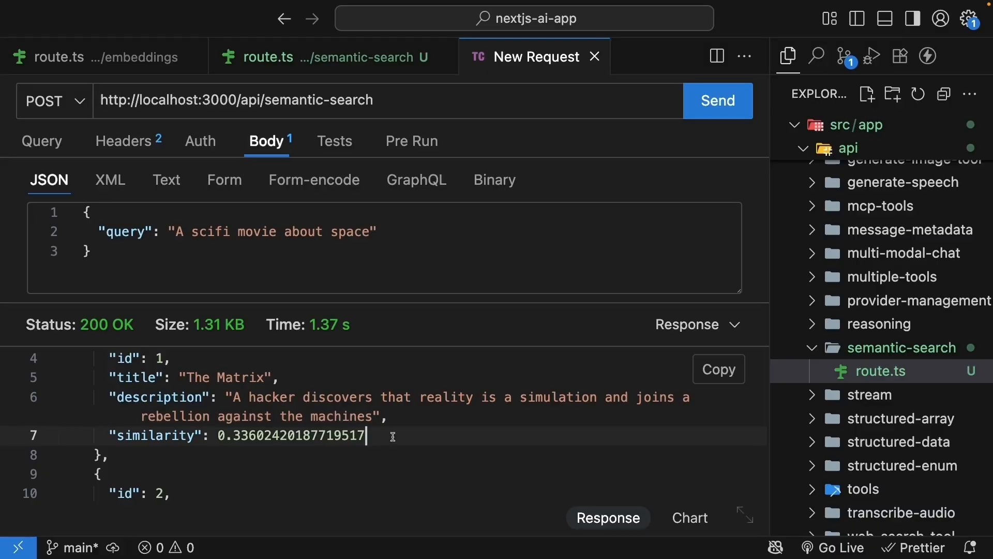
scroll(down, 3)
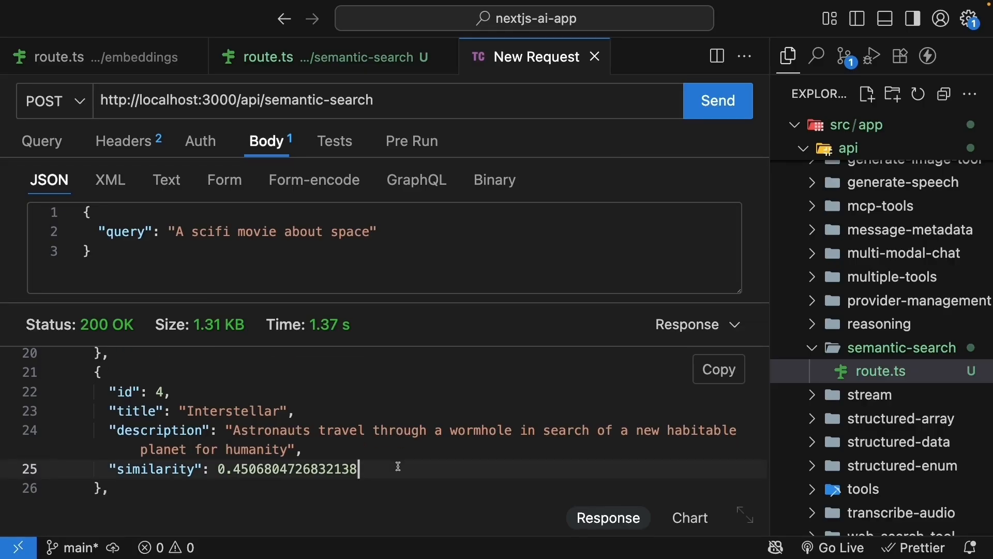
mouse_move(385, 233)
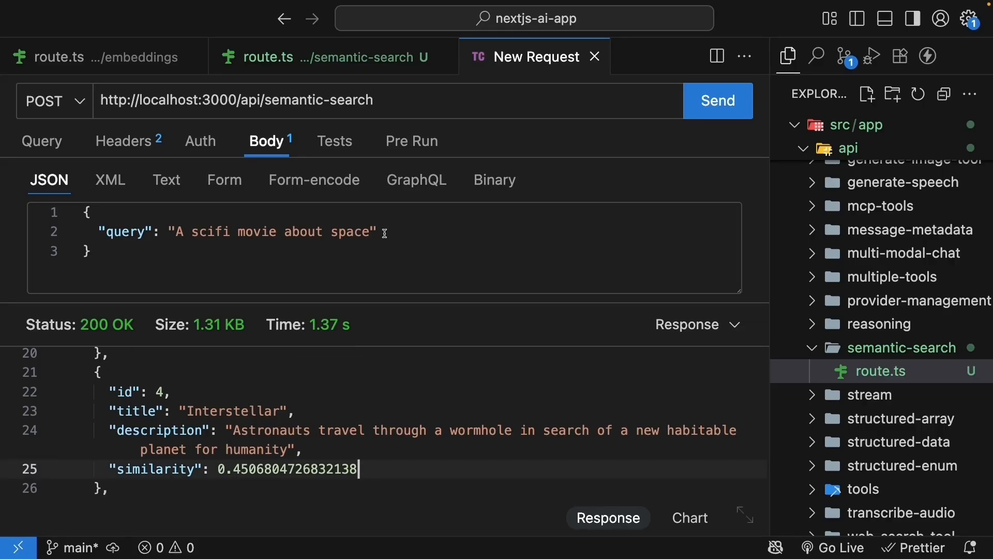
mouse_move(377, 470)
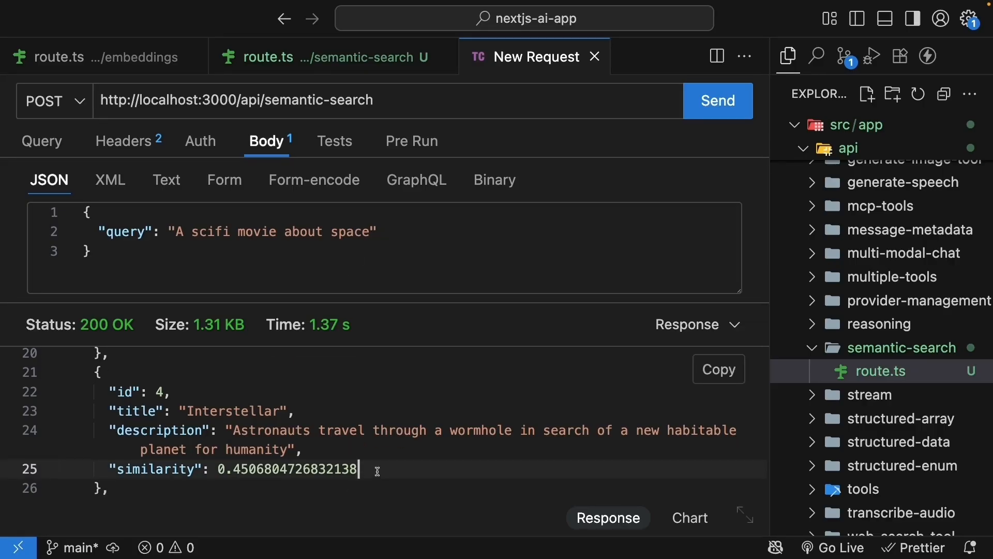
scroll(down, 3)
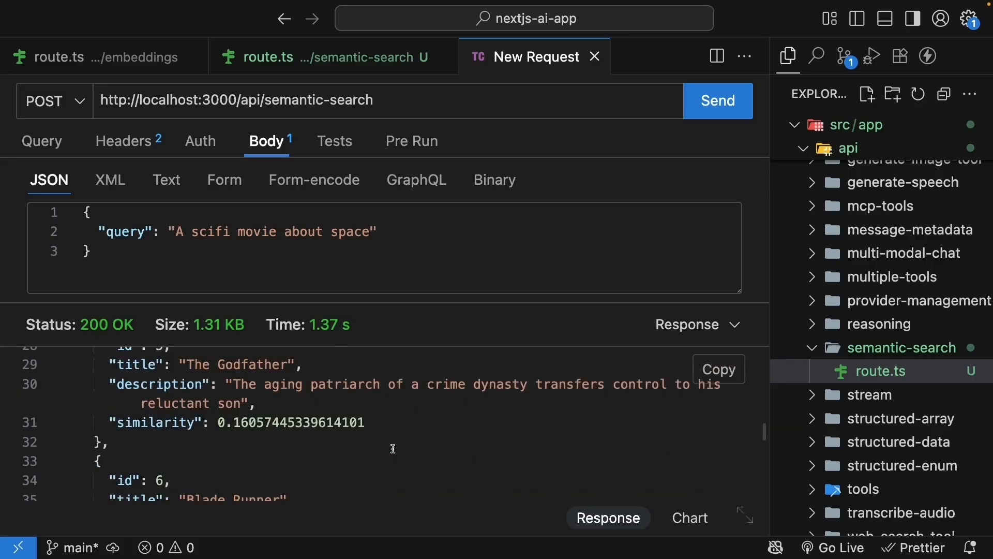
scroll(down, 3)
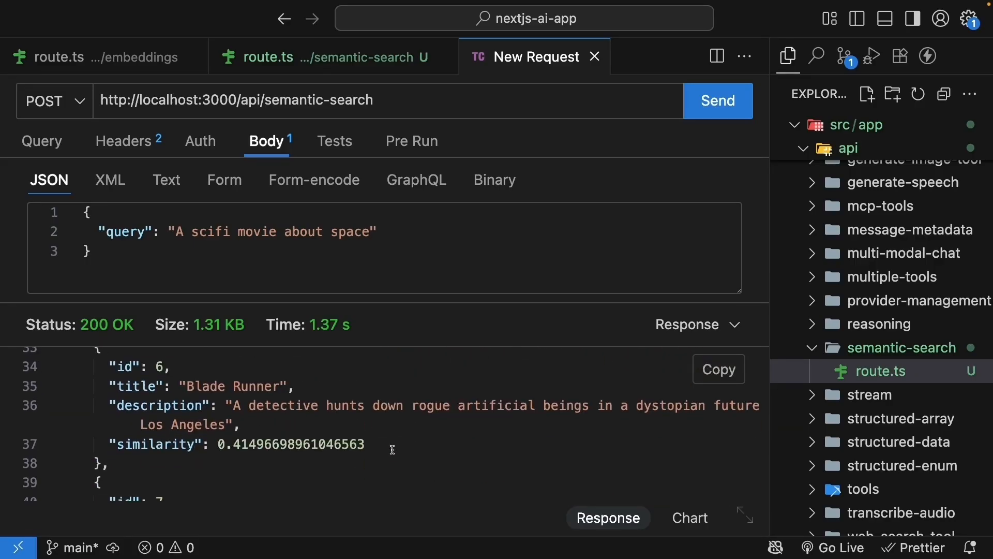
scroll(down, 3)
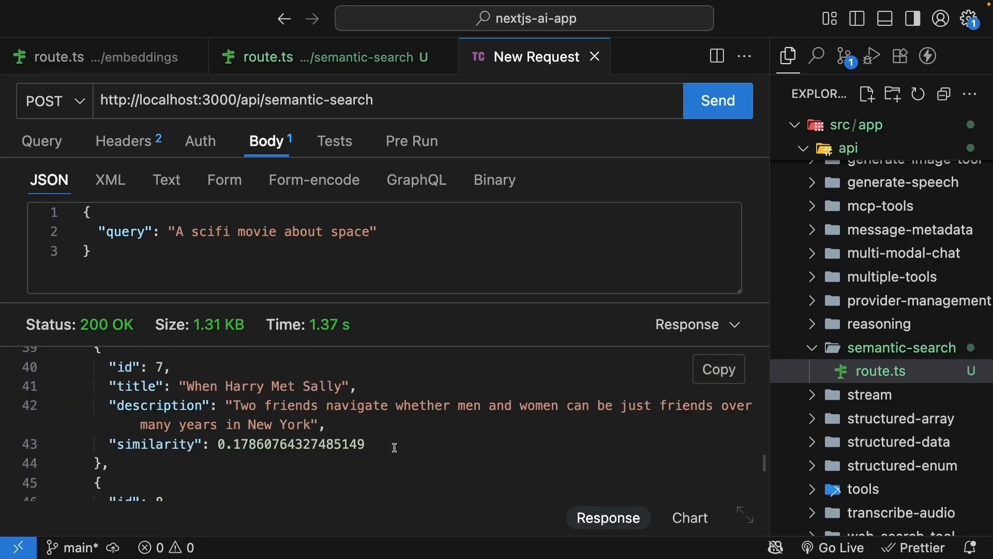
scroll(down, 3)
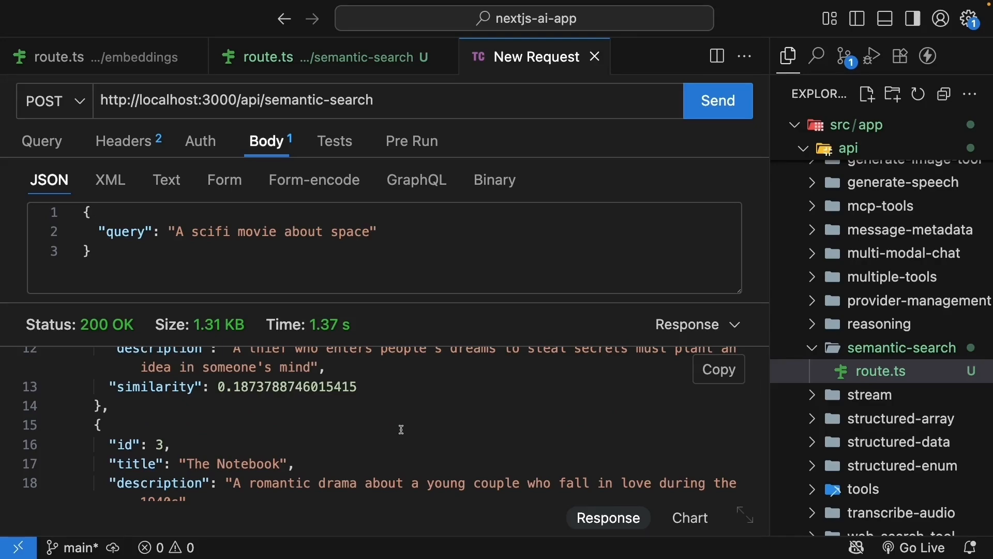
click(324, 56)
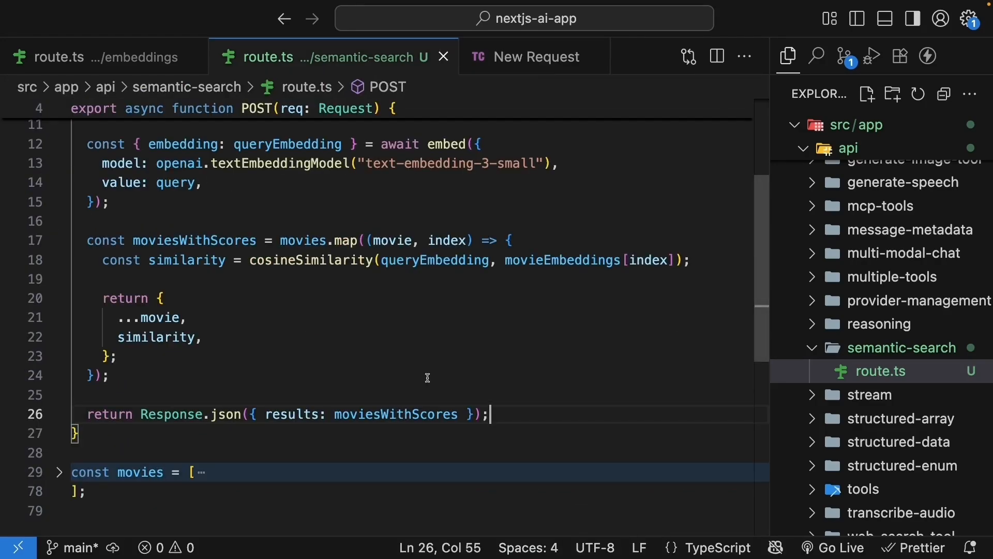
Sort moviesWithScores by descending similarity (b.similarity - a.similarity).
text(moviesWithScores.sort)
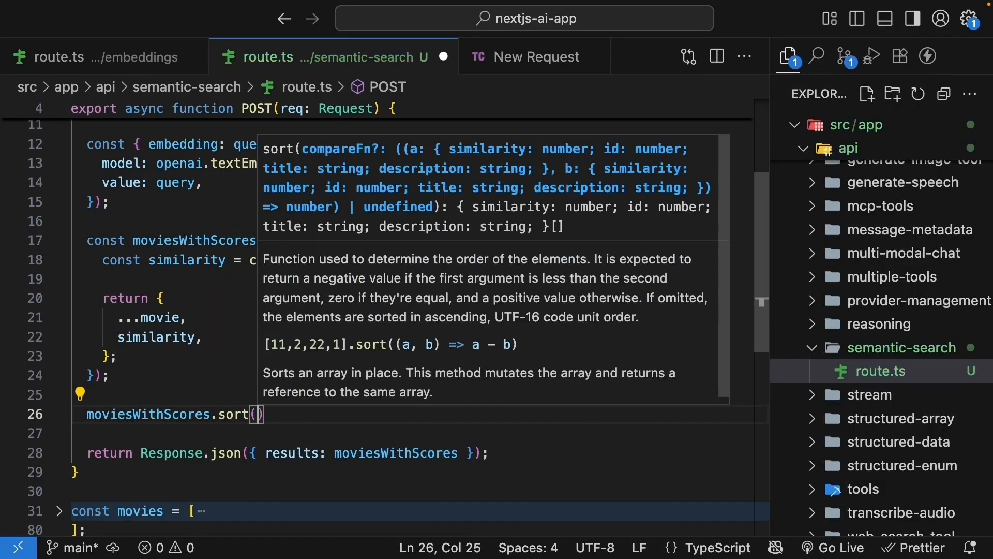
text(() =>))
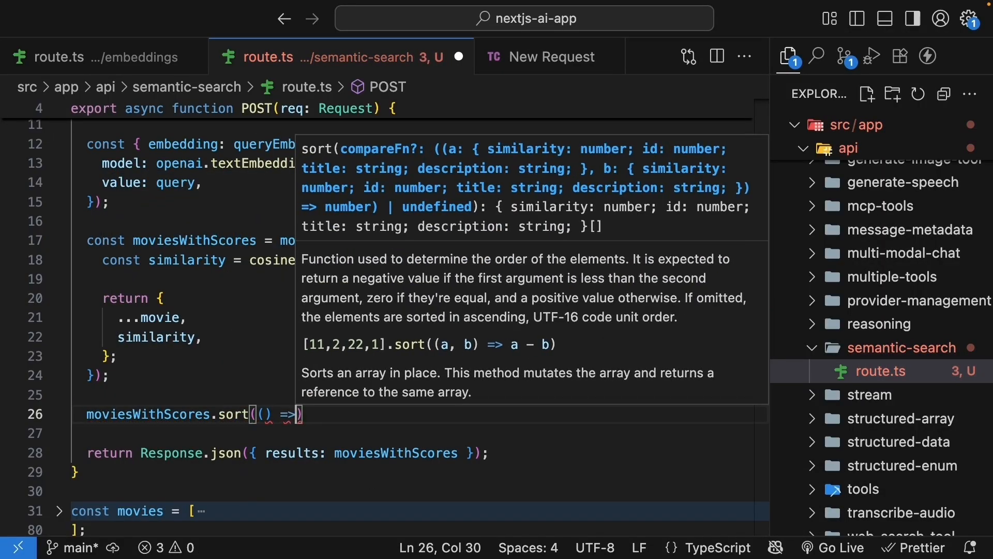
text(a,b)
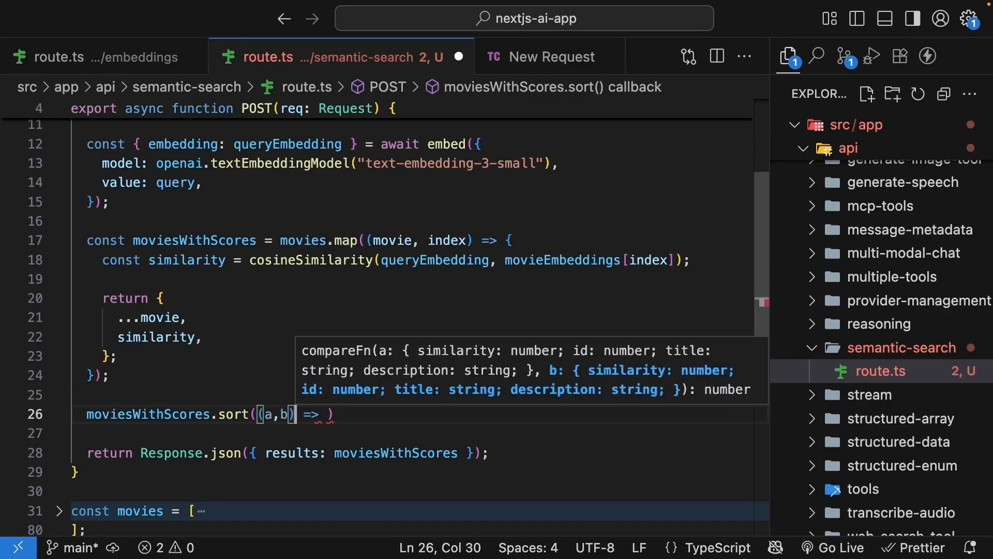
text(b.similarity)
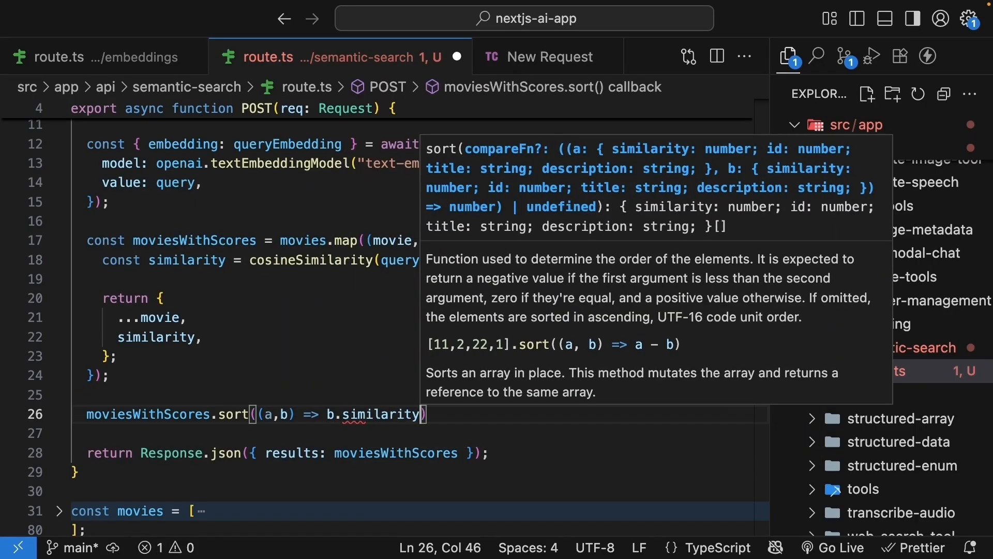
text(- a.similarity)
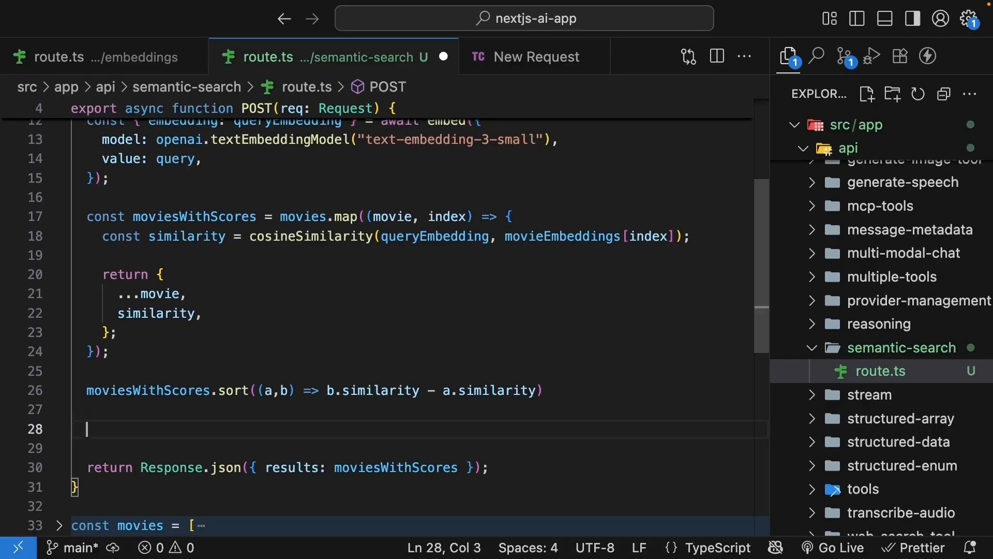
Slice the top three into topResults and return results: topResults.
text(const top)
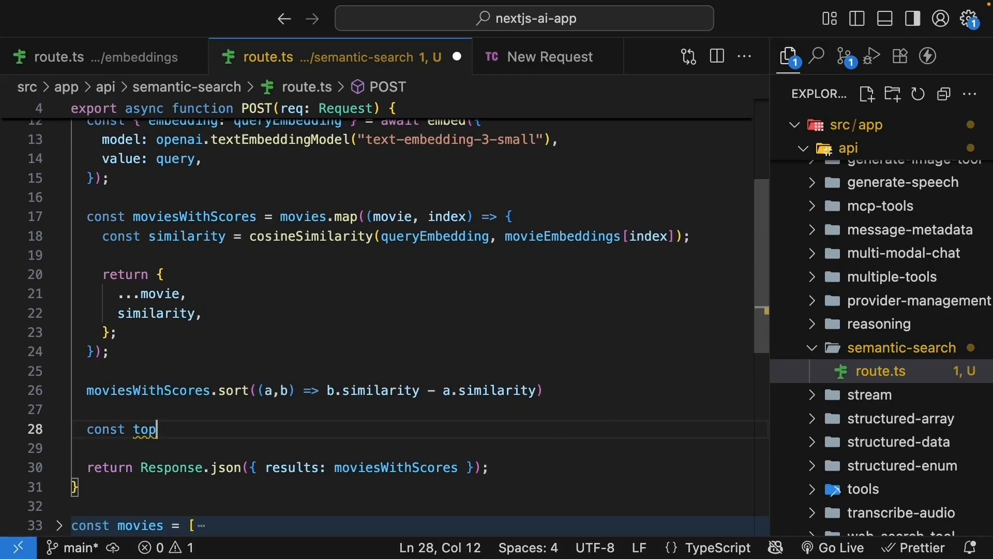
text(Results =)
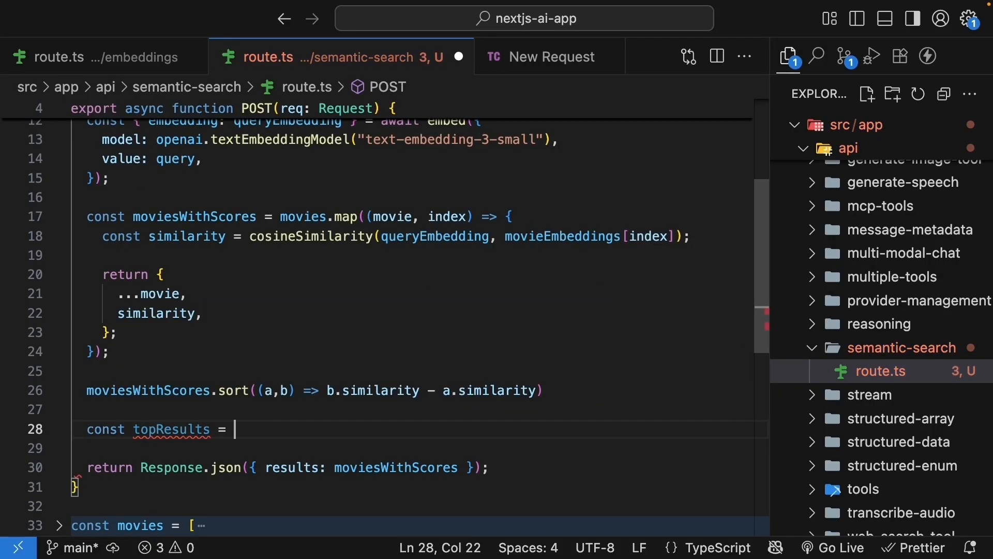
text(moviesWithScores.slice(0, 3);)
click(283, 466)
text( query,)
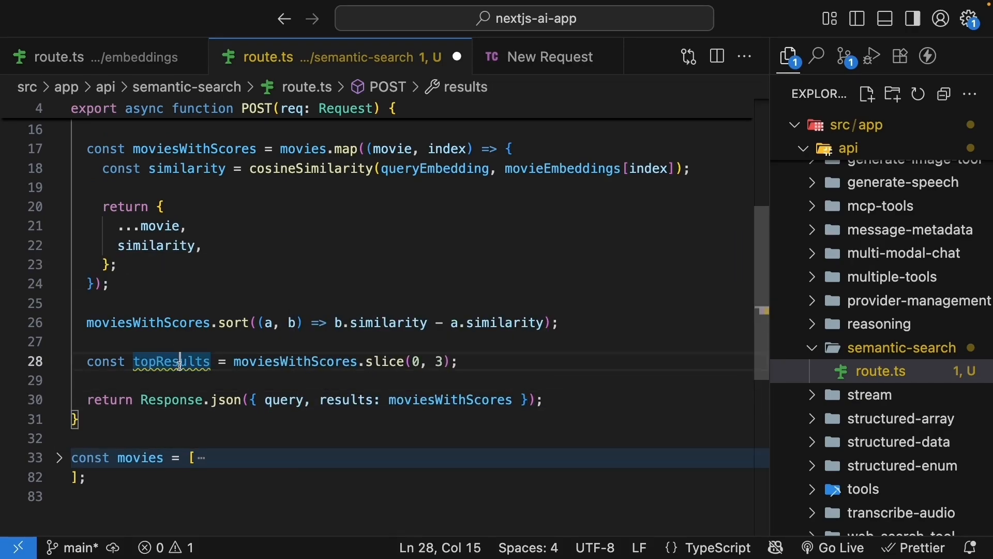
click(475, 399)
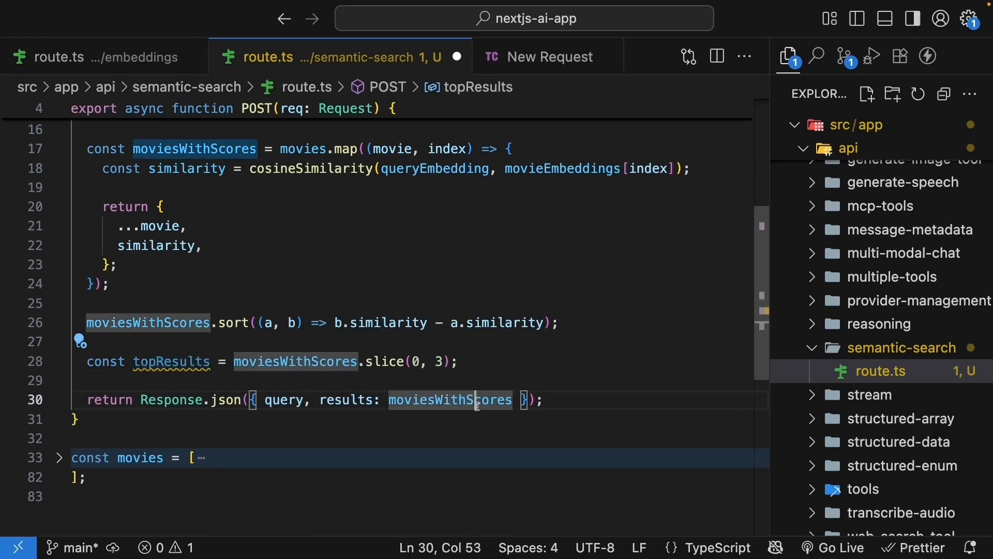
text(topResults)
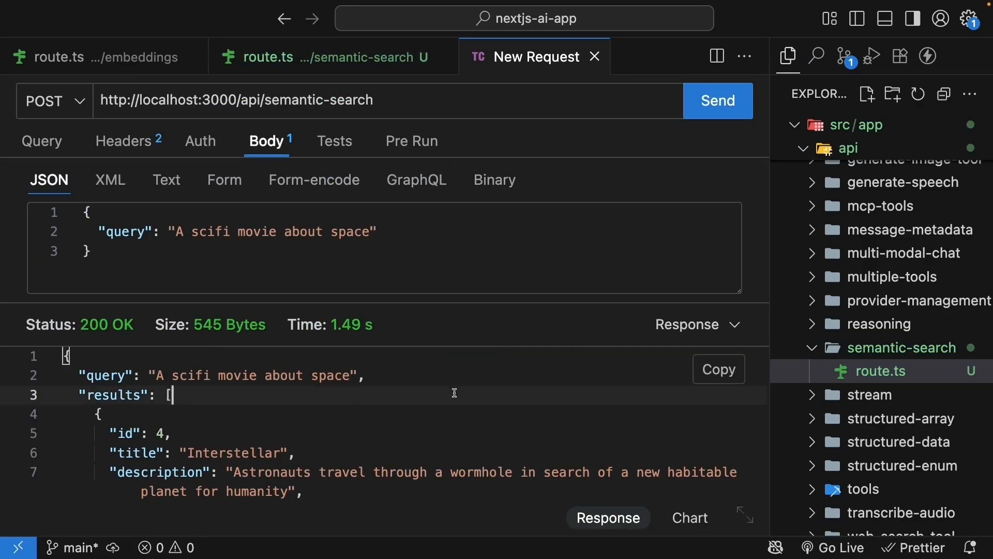
scroll(down, 3)
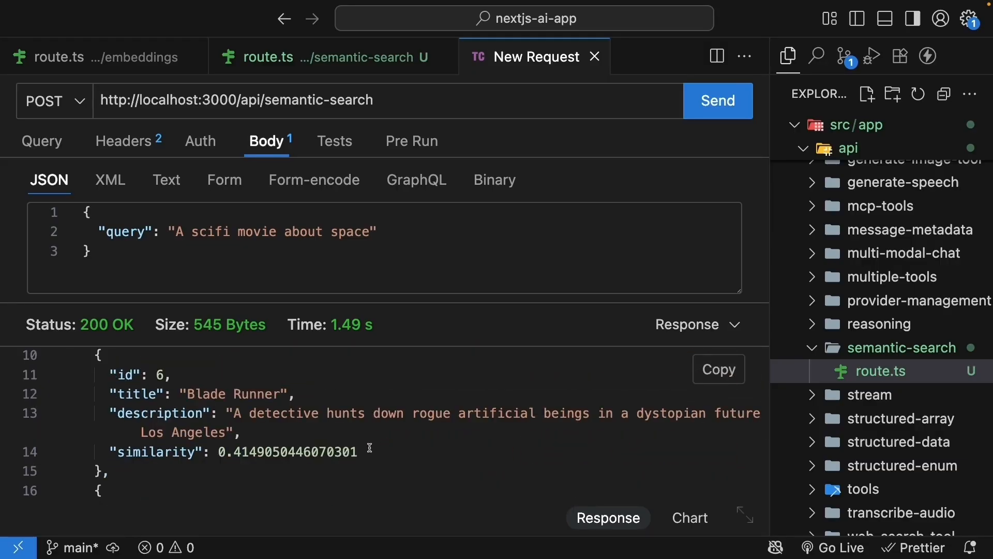
mouse_move(263, 458)
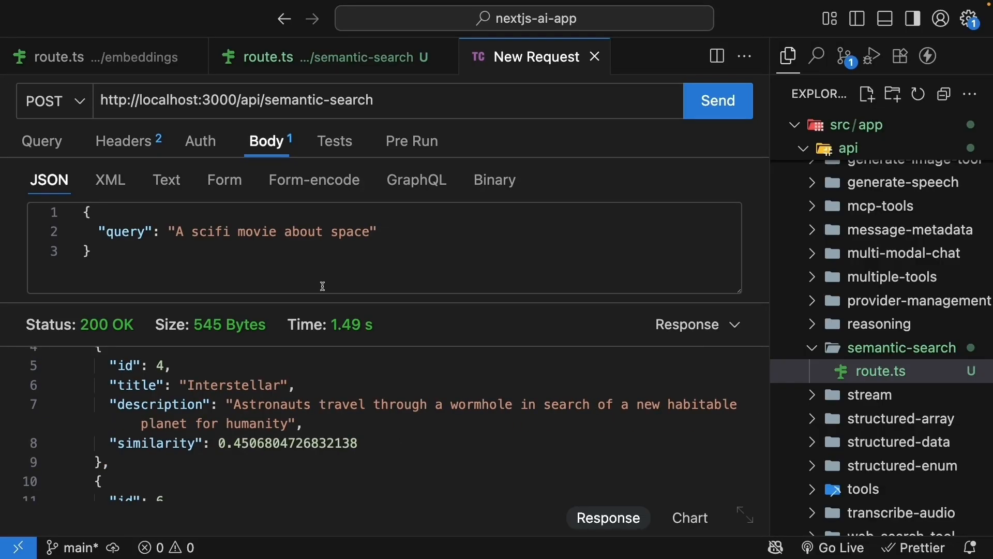
mouse_move(400, 252)
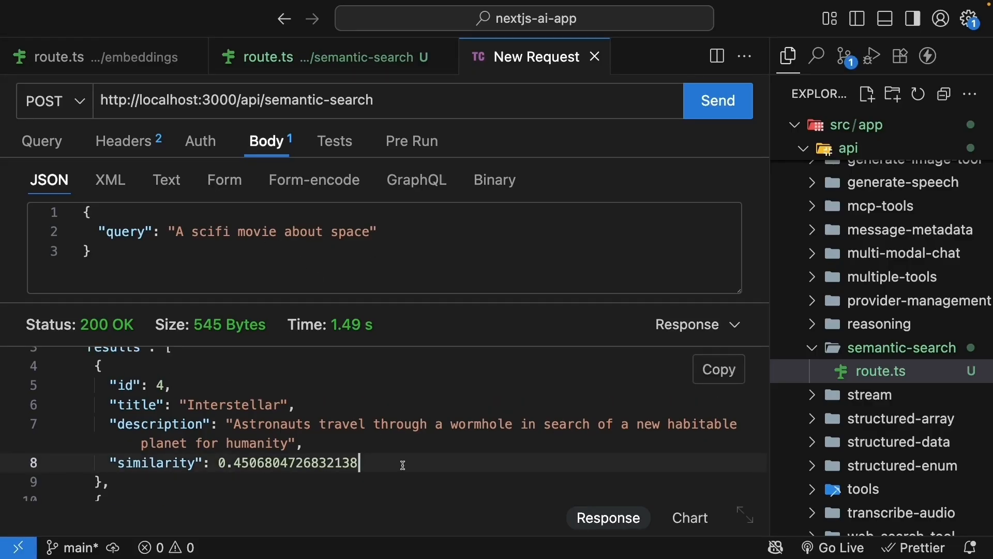
scroll(down, 3)
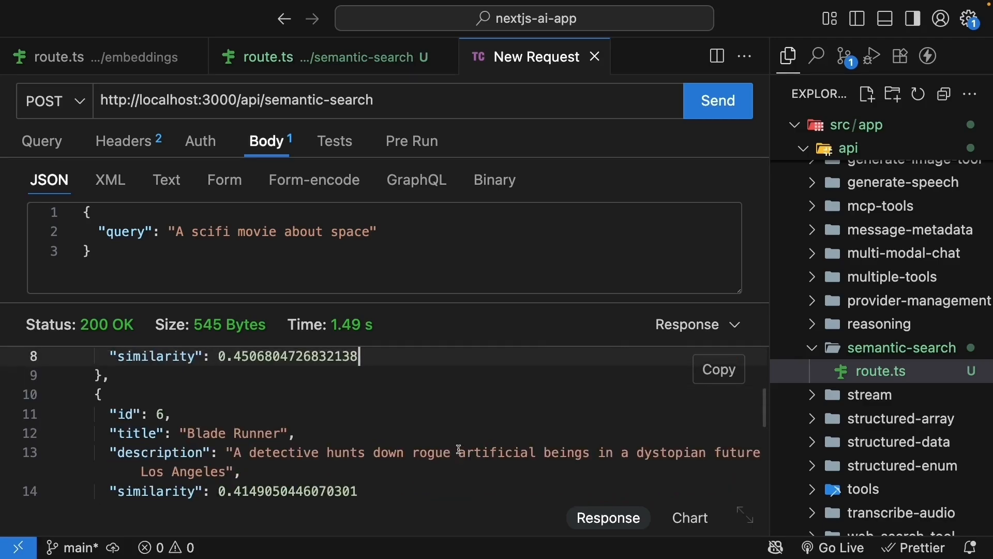
click(317, 56)
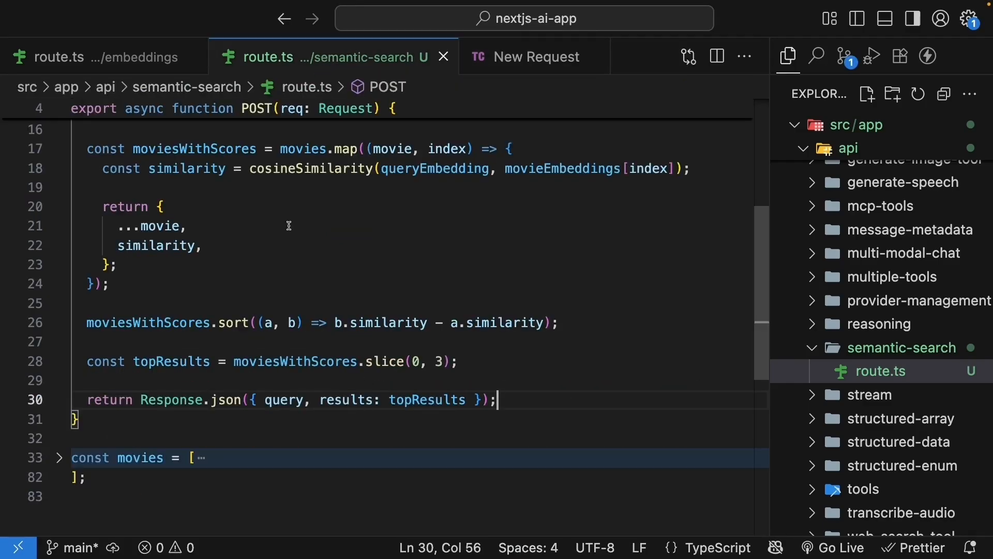
scroll(down, 3)
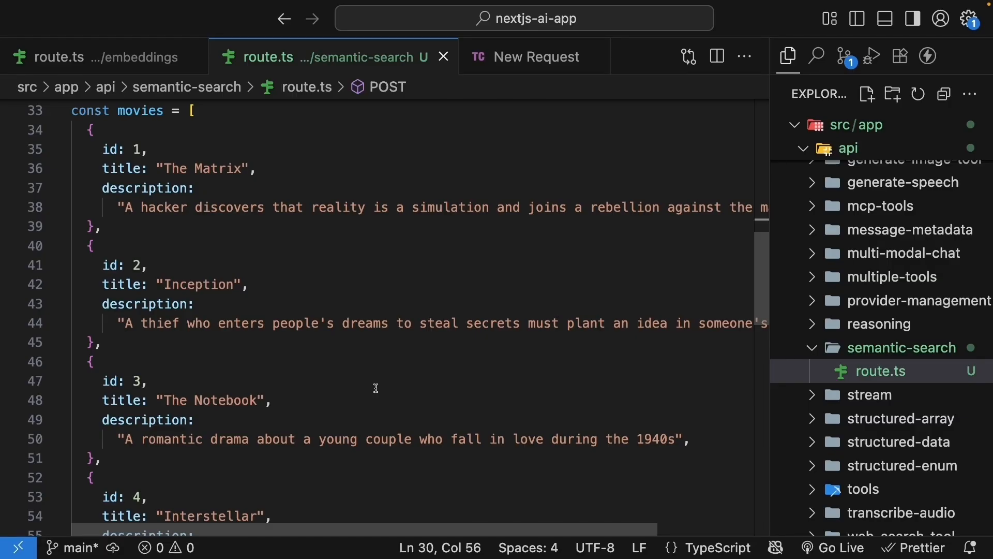
click(537, 56)
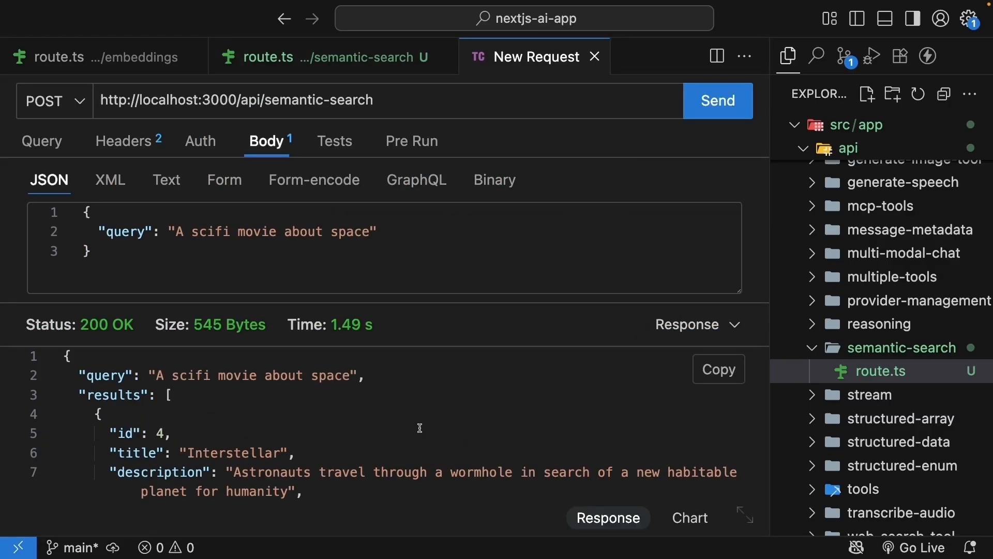
Add threshold = 0.4 and filter relevantResults to similarity > threshold before slicing.
click(311, 56)
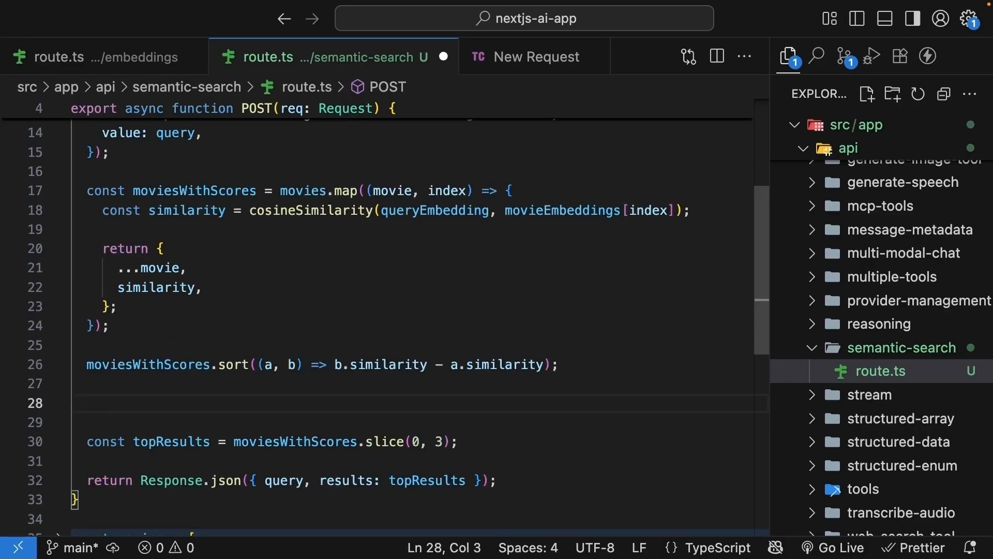
text(const thre)
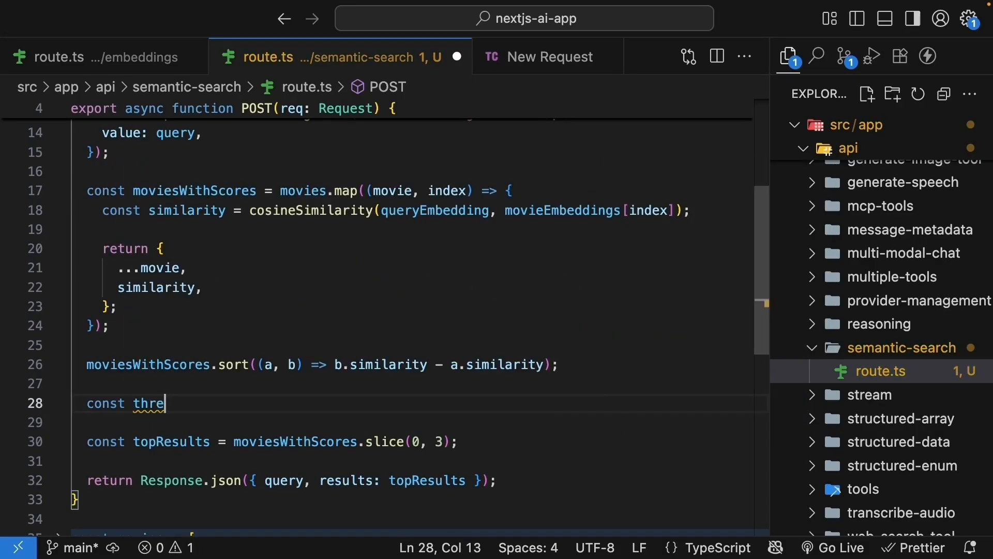
text(shold = 0.)
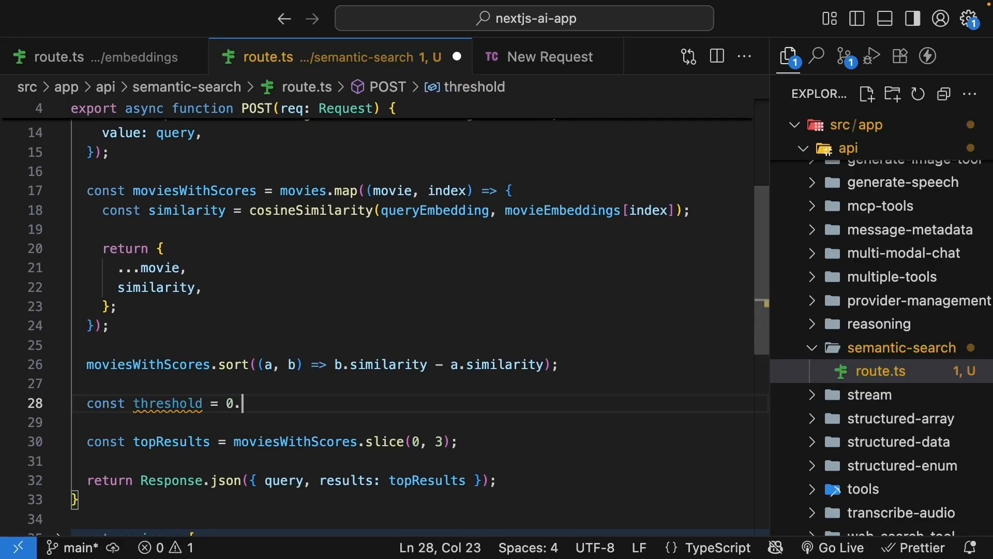
text(const relevantR)
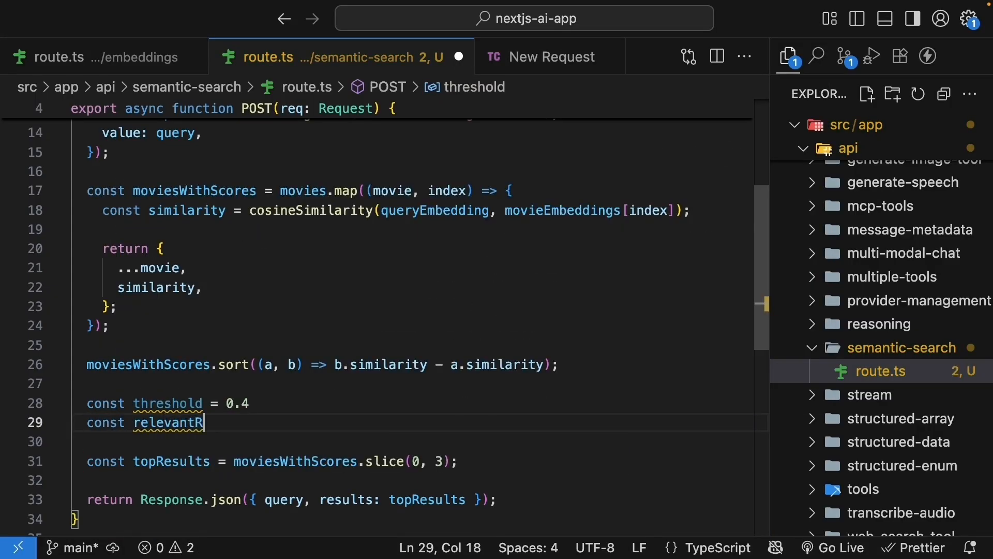
text(esults = moviesWithScores)
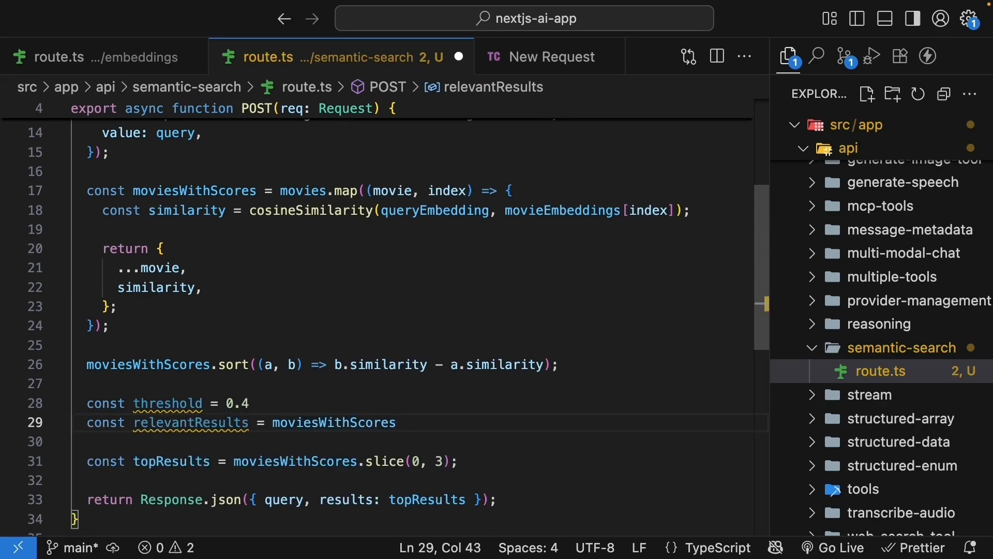
text(.filter(movie => movie)
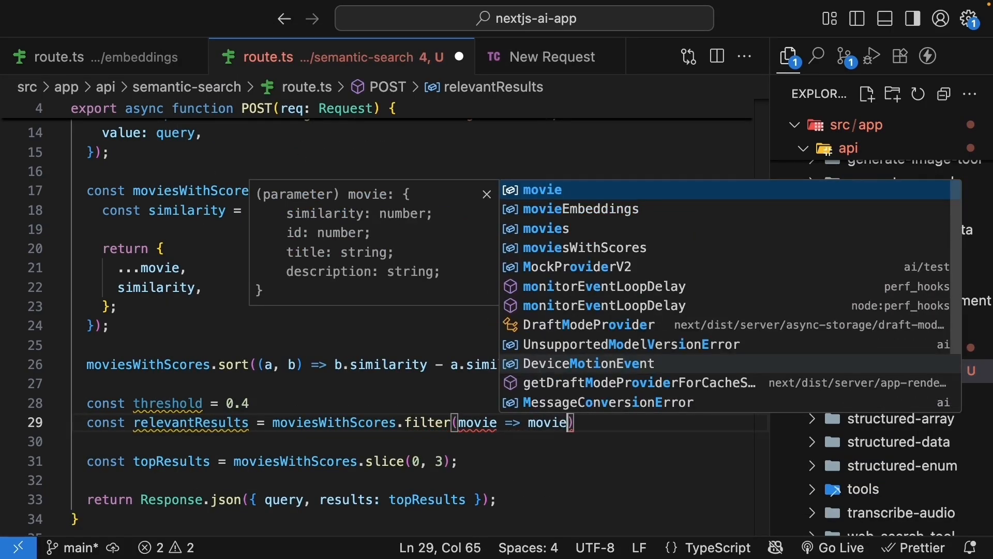
text(.similarity > threshold)
click(271, 460)
text(relevantResul)
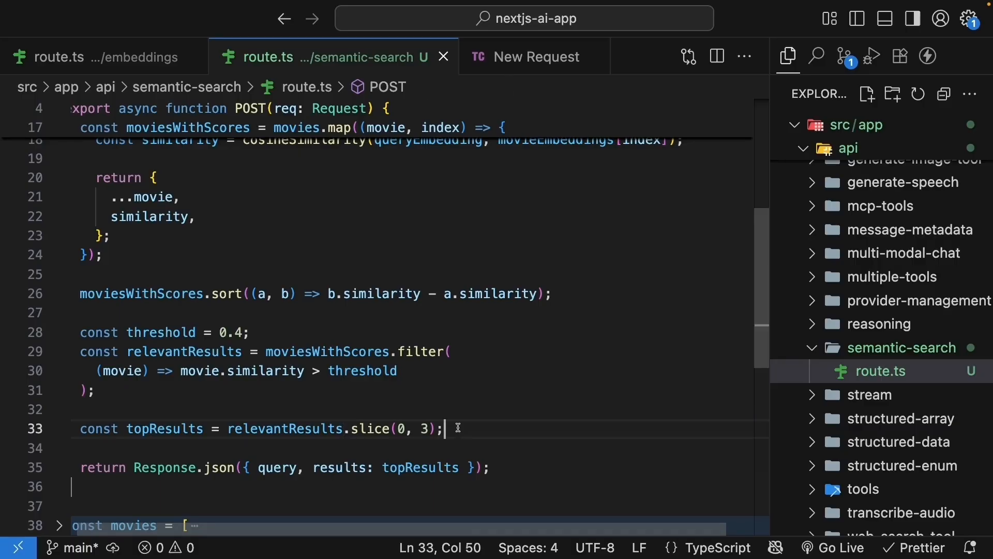
click(716, 101)
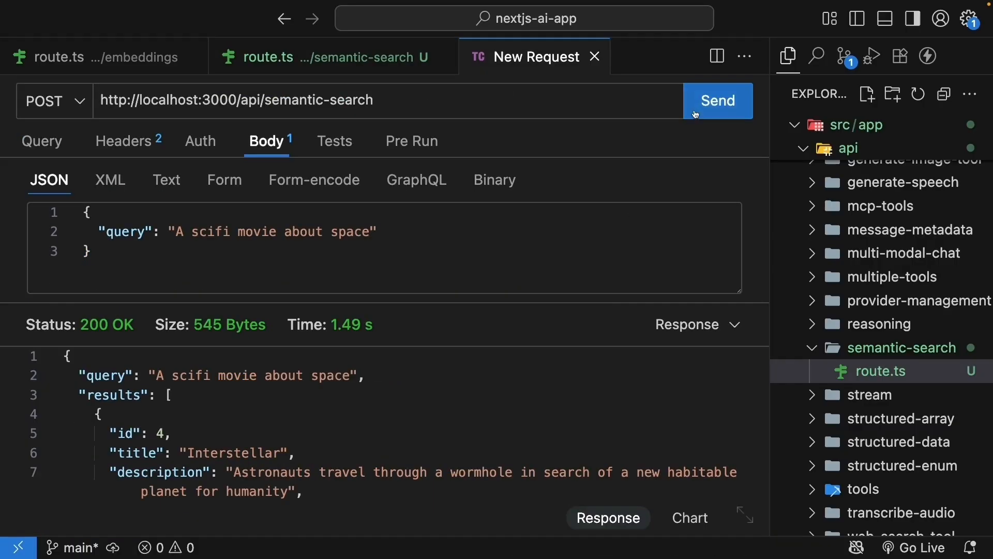
Re-send the space query and see two matches above the threshold.
click(716, 100)
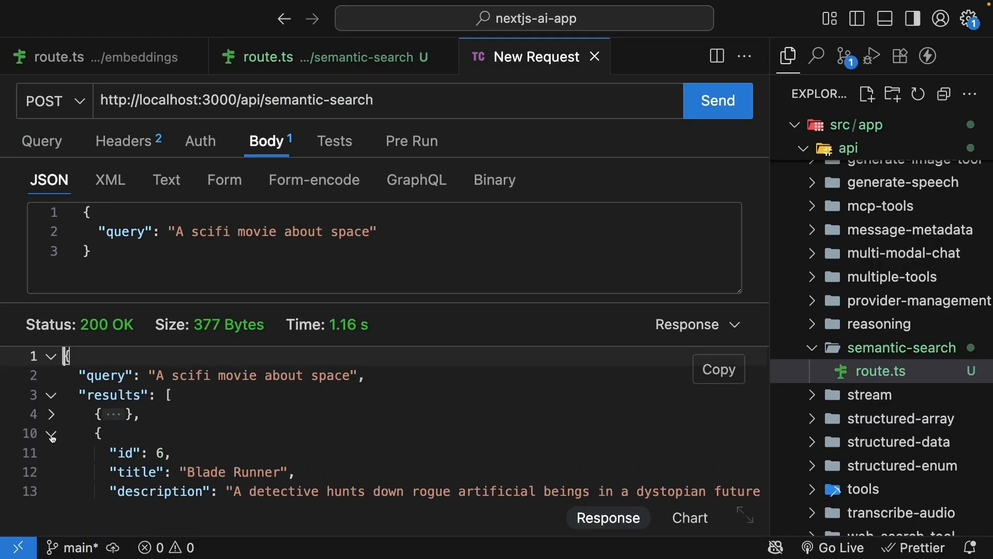
click(52, 434)
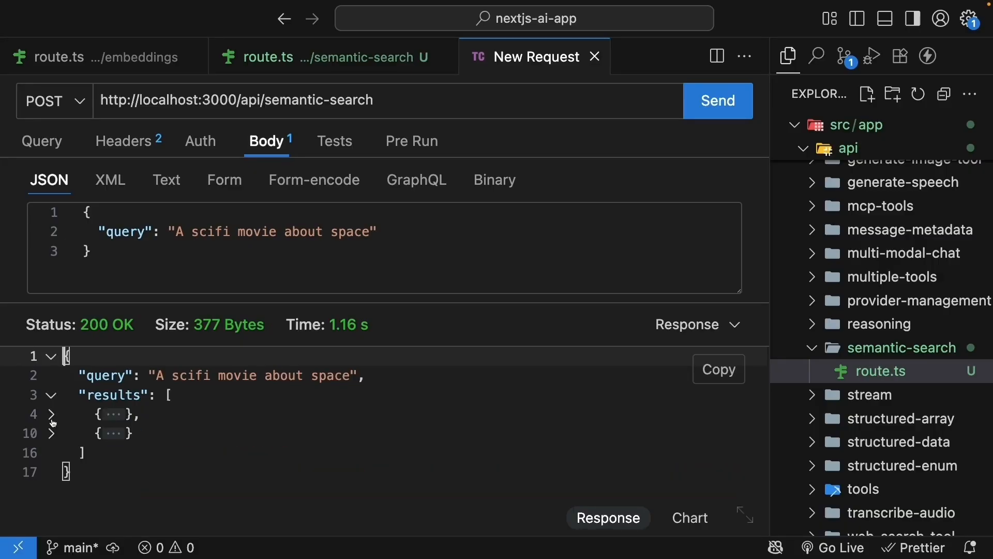
mouse_move(265, 433)
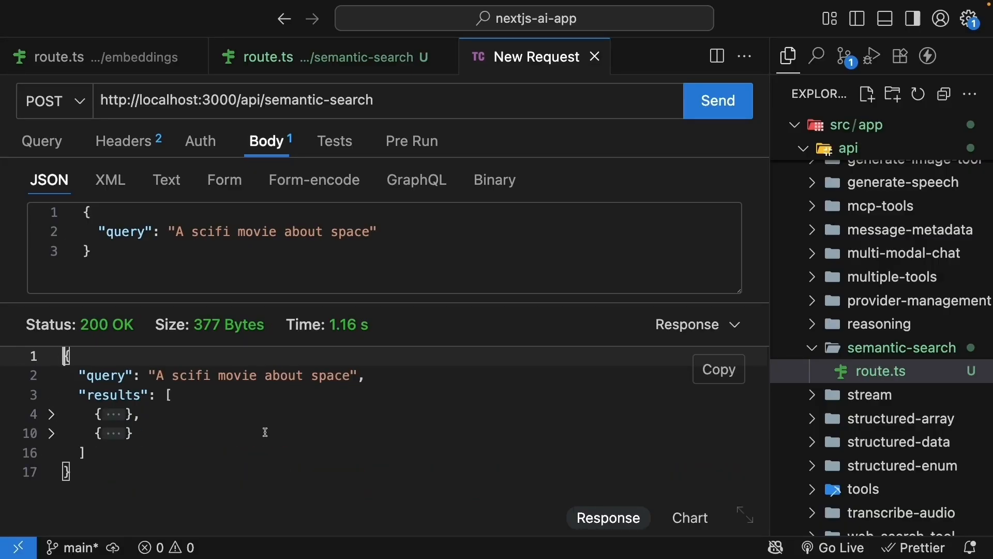
Query "cooking competition reality show" and get an empty results list.
text(cook")
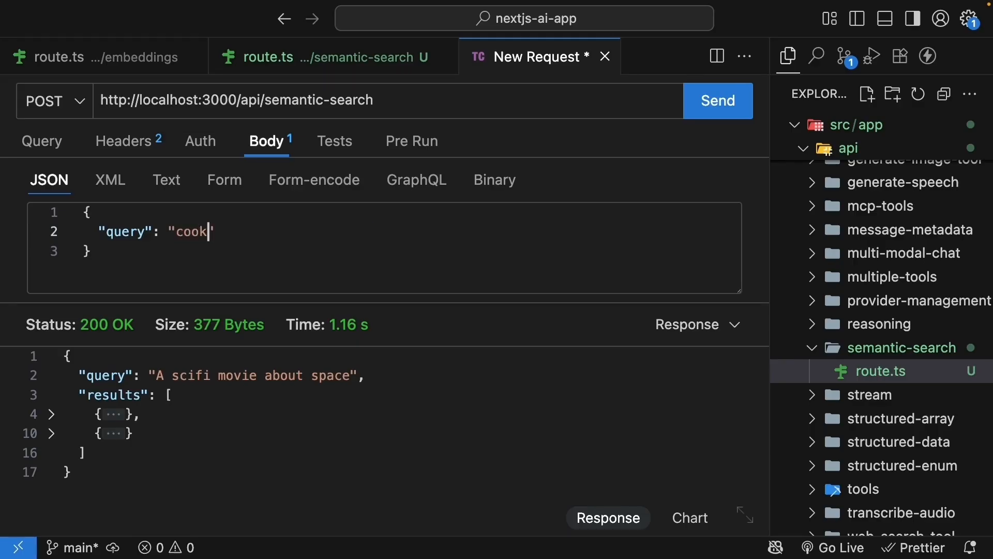
text(ing compeition)
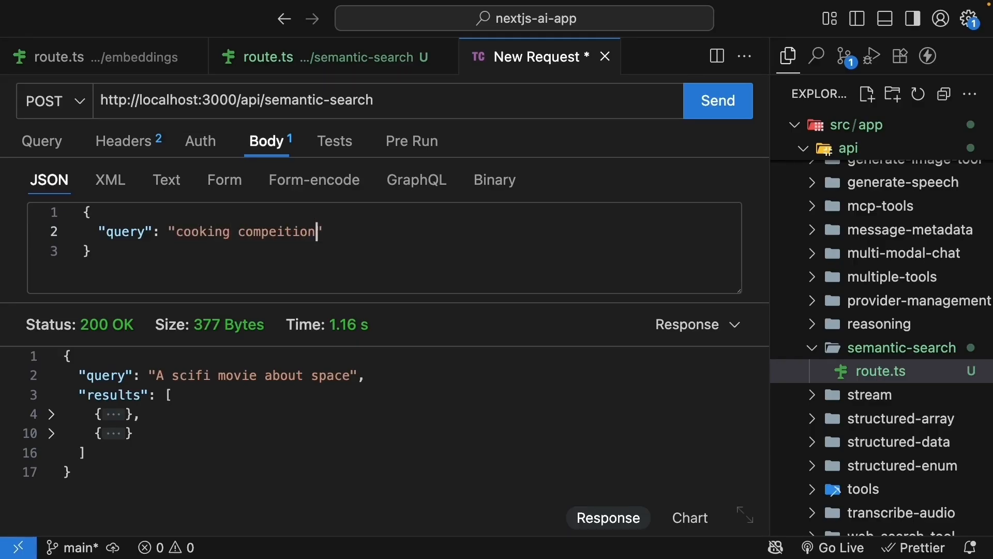
text(reality show)
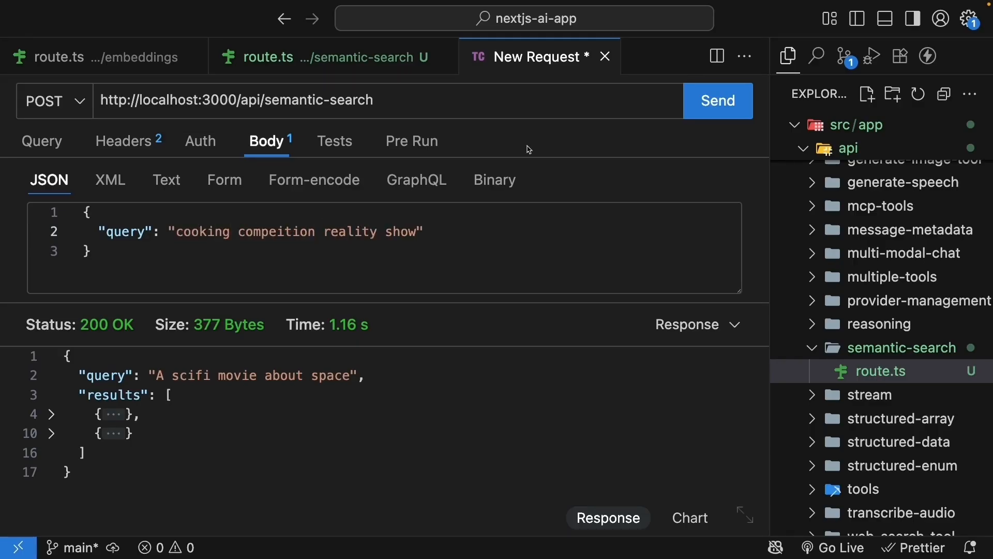
click(717, 100)
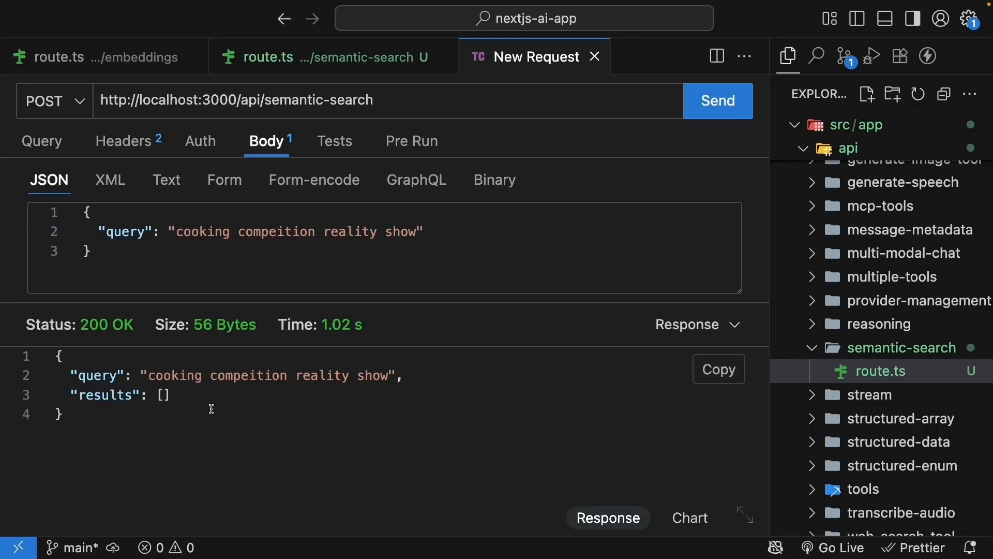